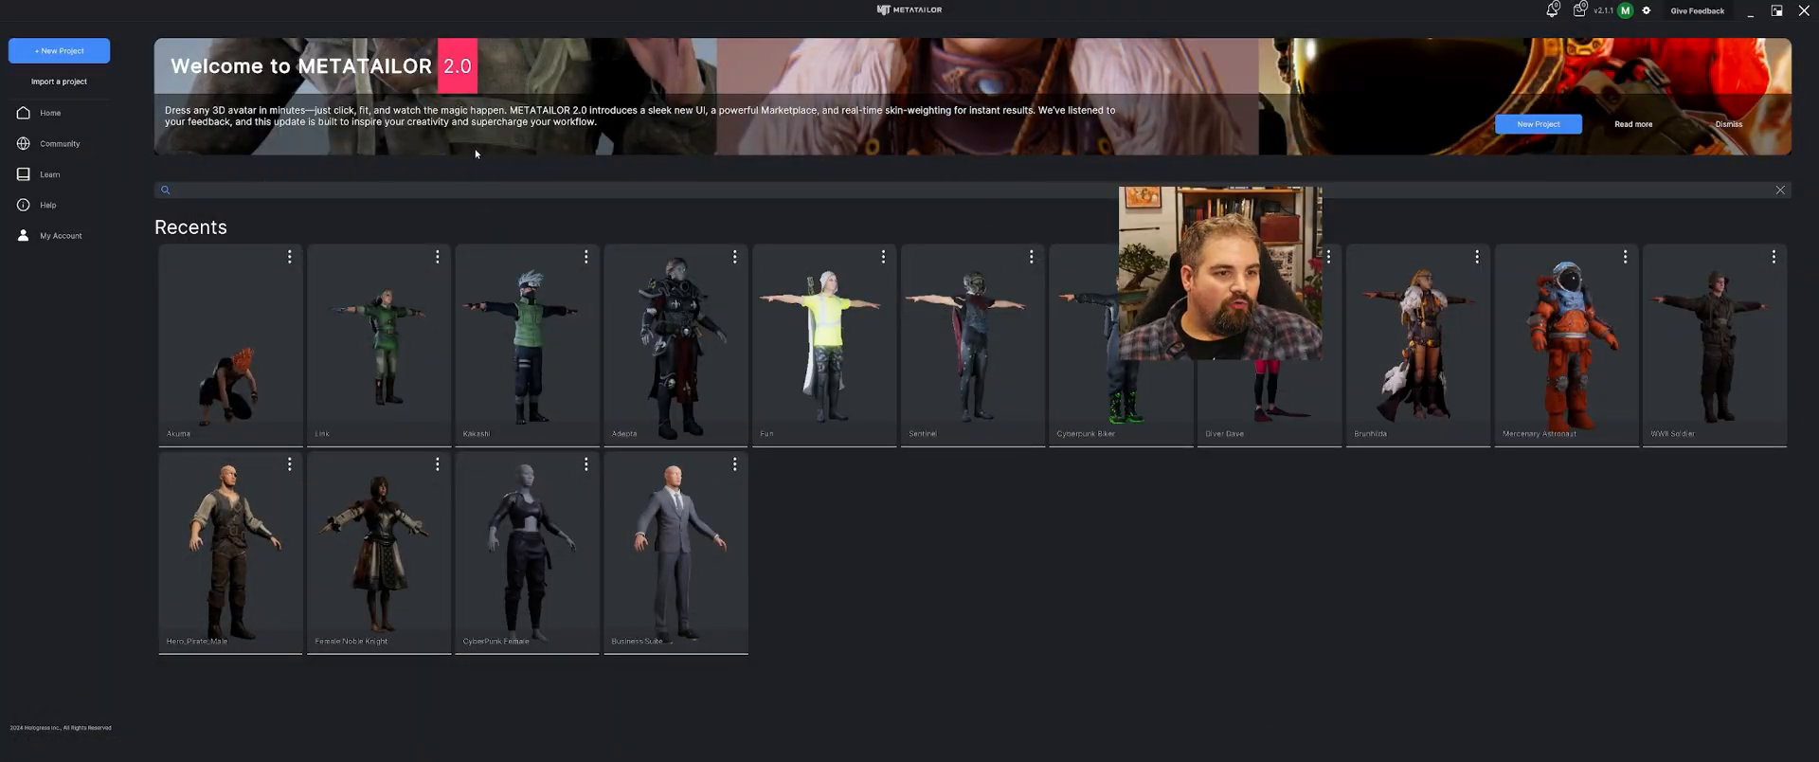
Step: Create a new project named Vegeta
left_click(59, 49)
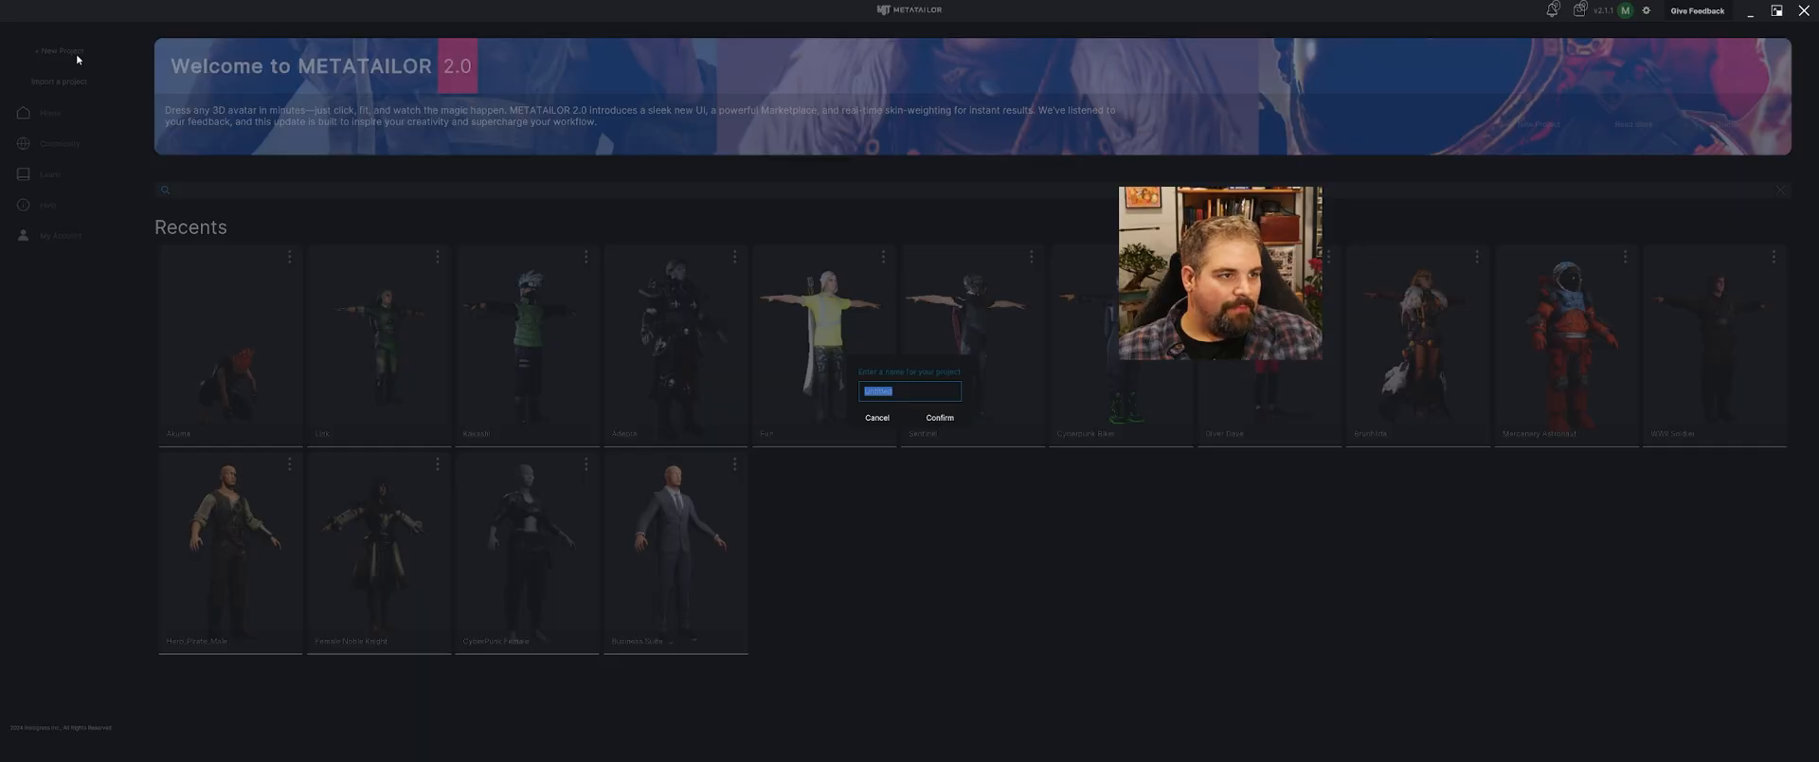
type("Vegeta")
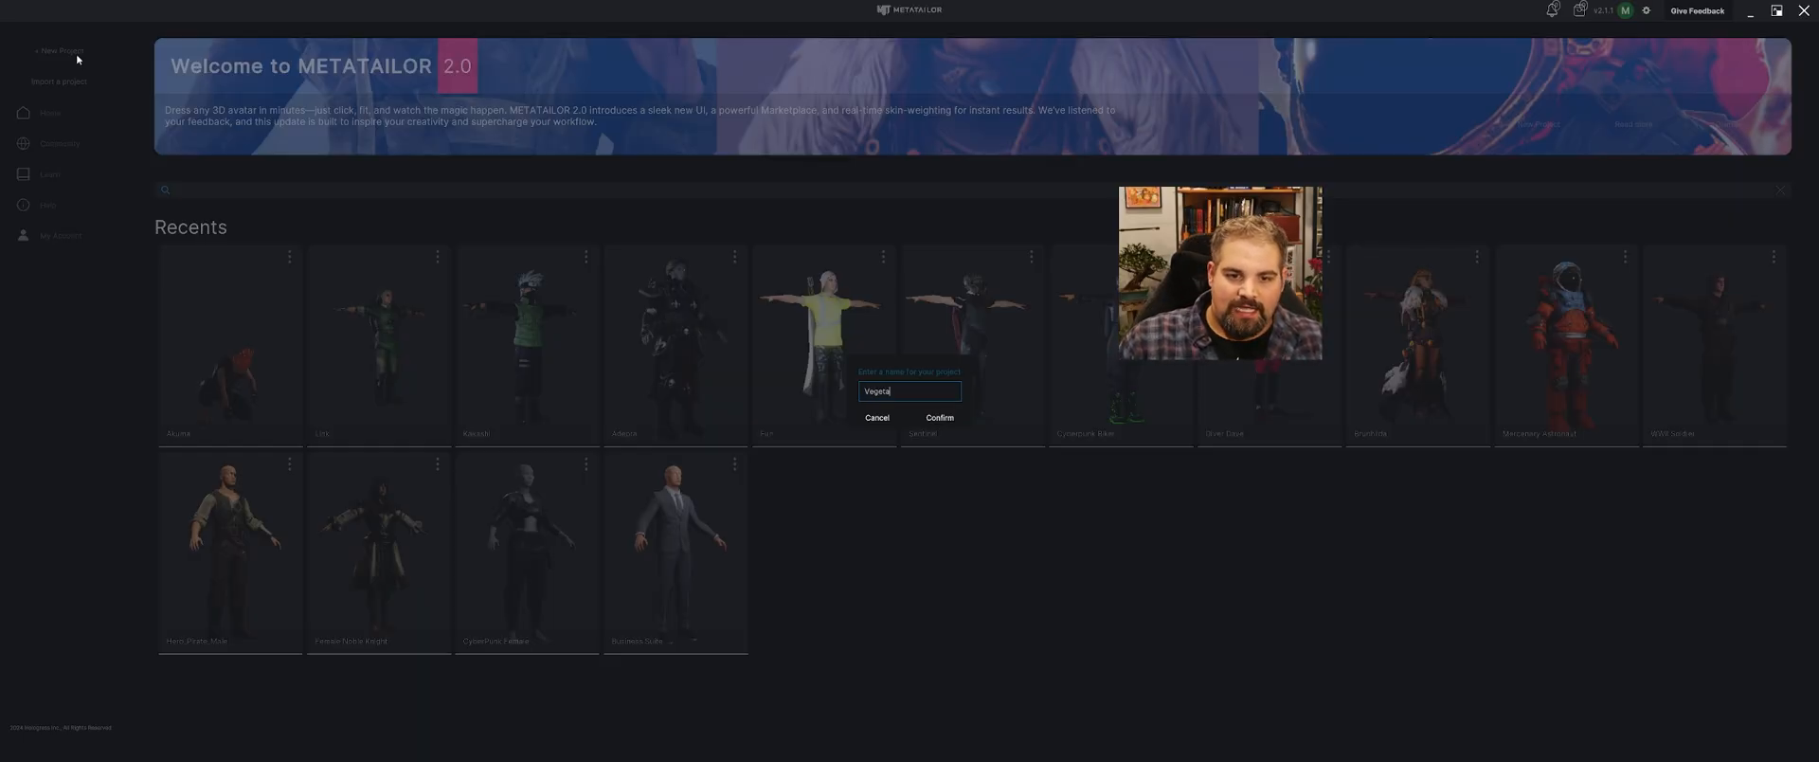
left_click(940, 417)
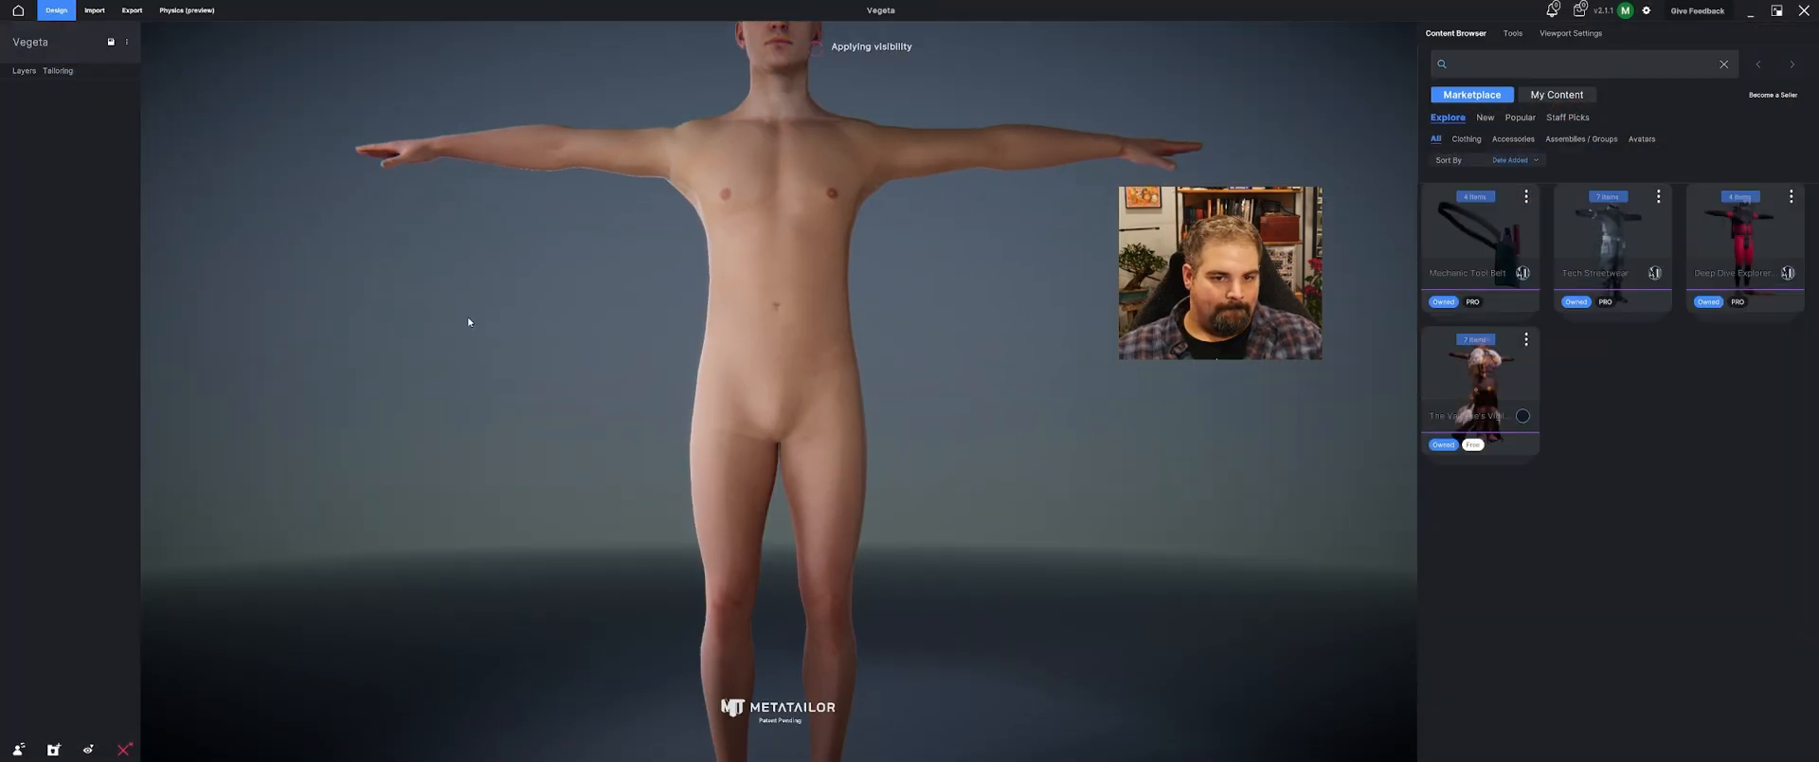
Step: Import Vegeta Armor.fbx as a Cloth/Accessory item
left_click(91, 11)
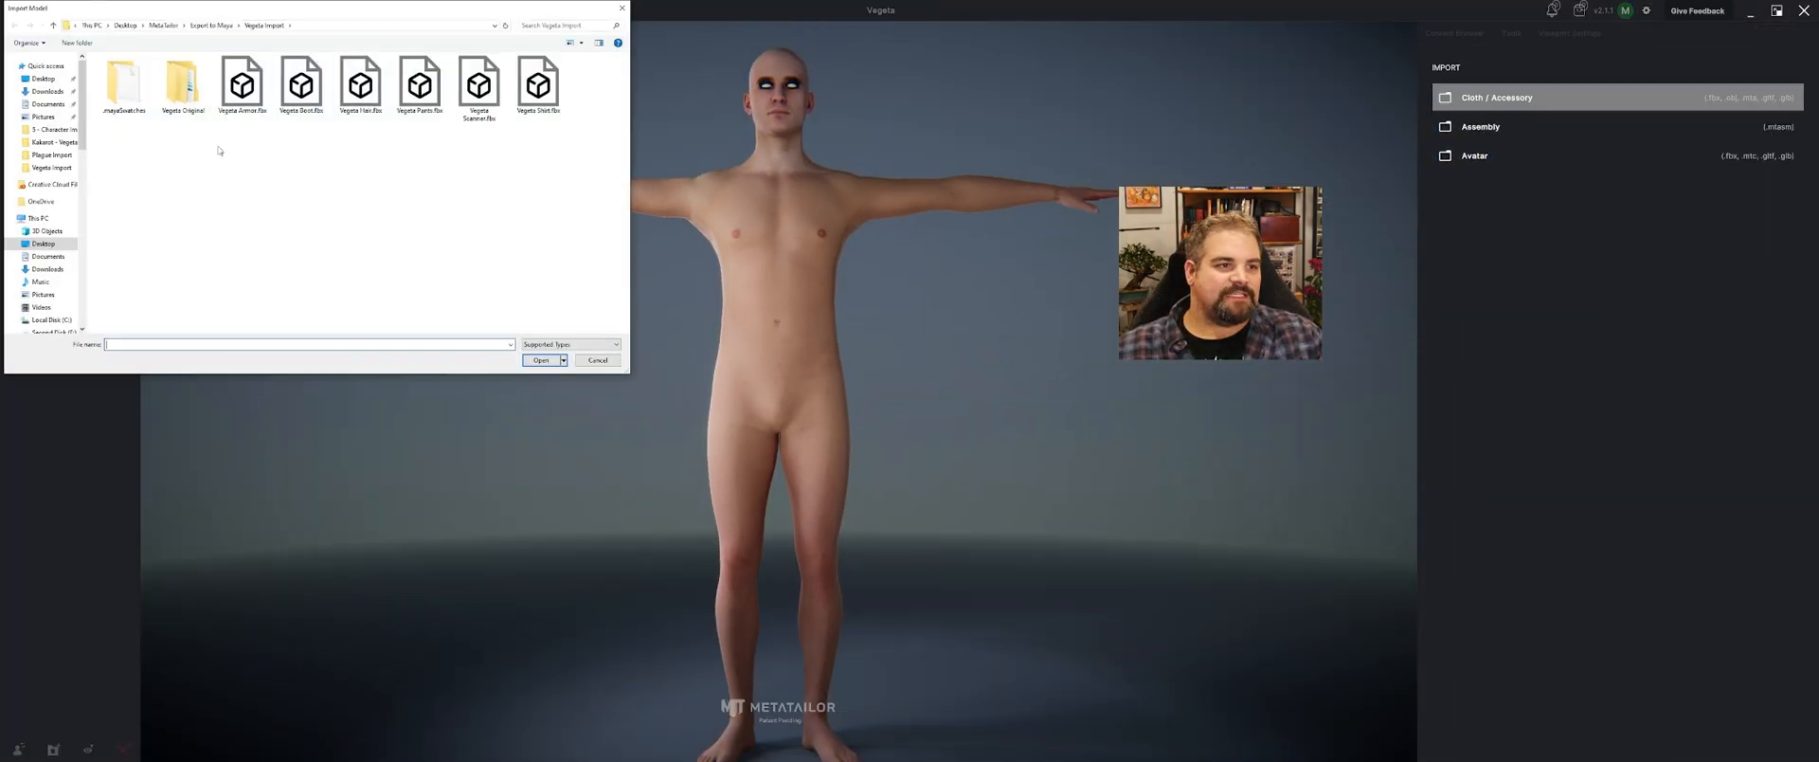
left_click(250, 76)
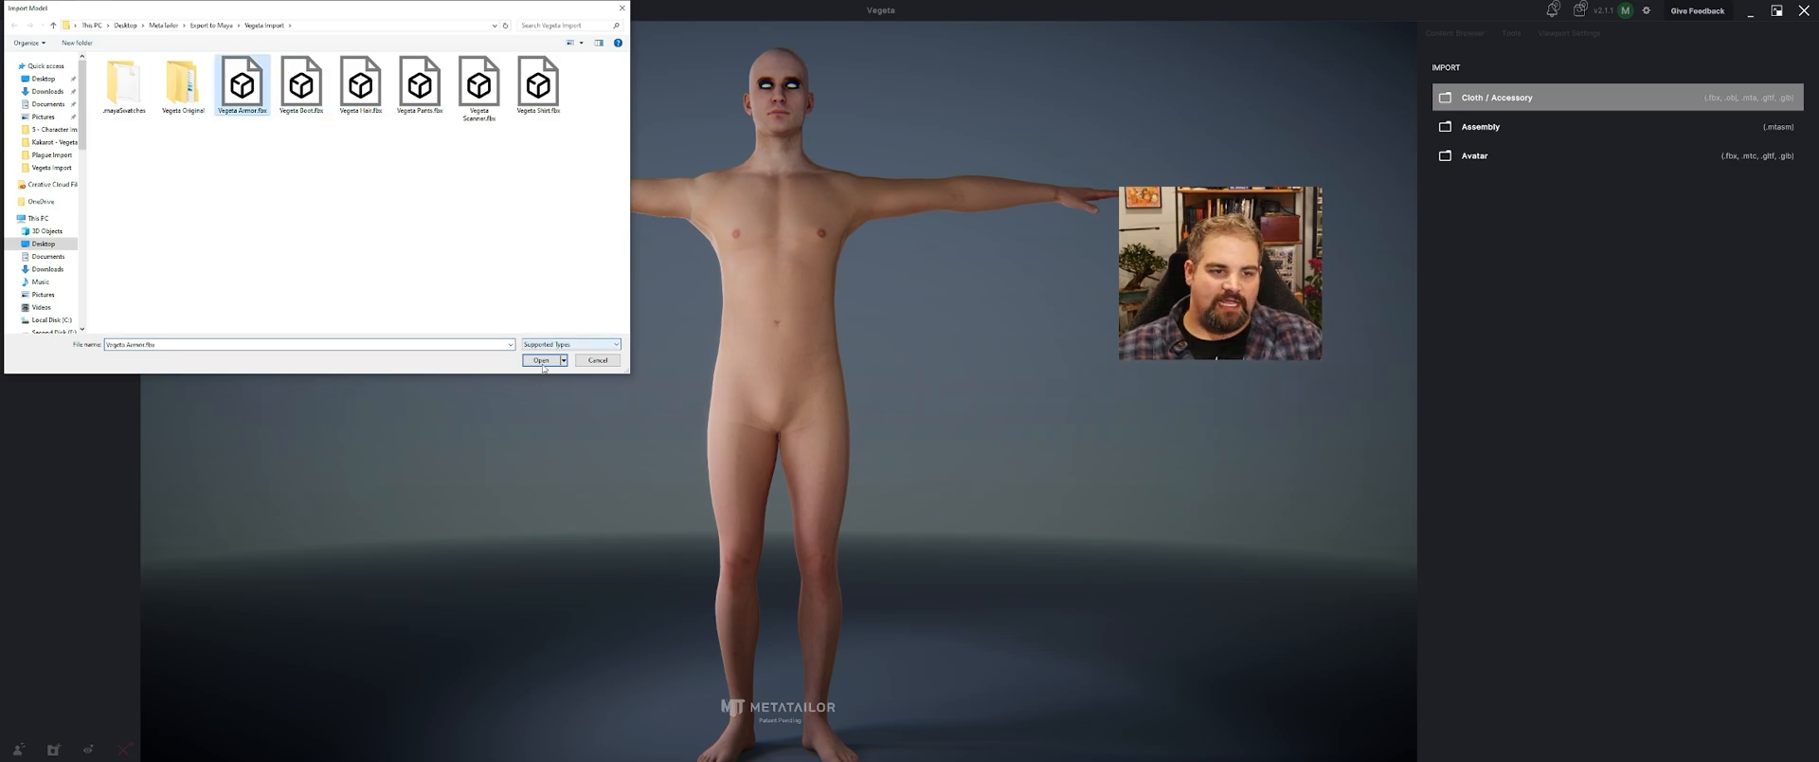
left_click(540, 360)
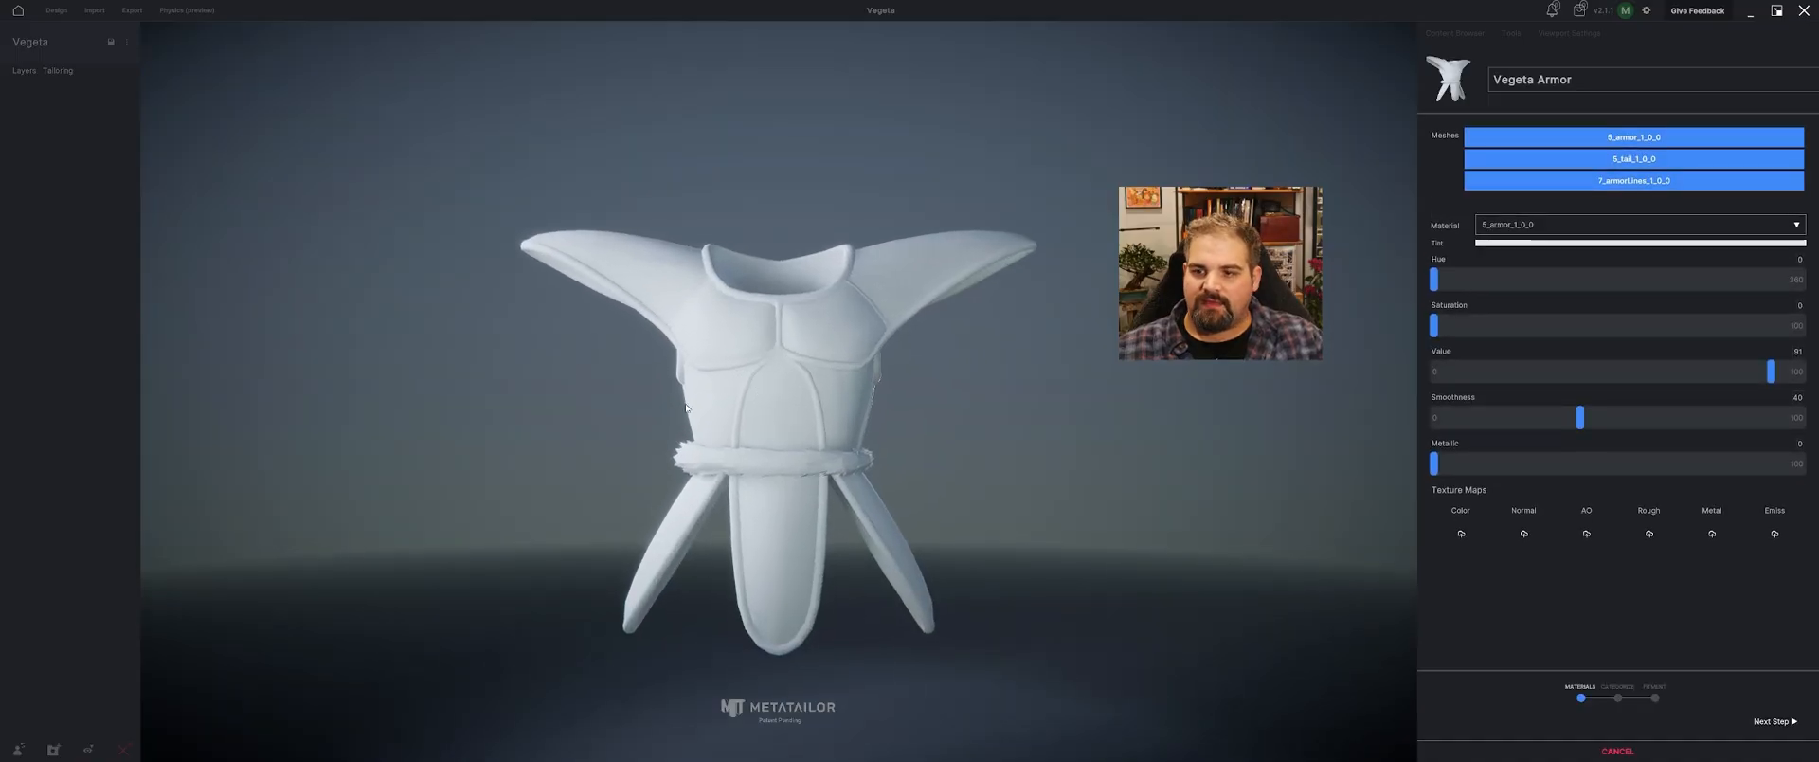
Step: Apply a colour texture to the armor's lines material and inspect it
left_click_drag(686, 408, 763, 396)
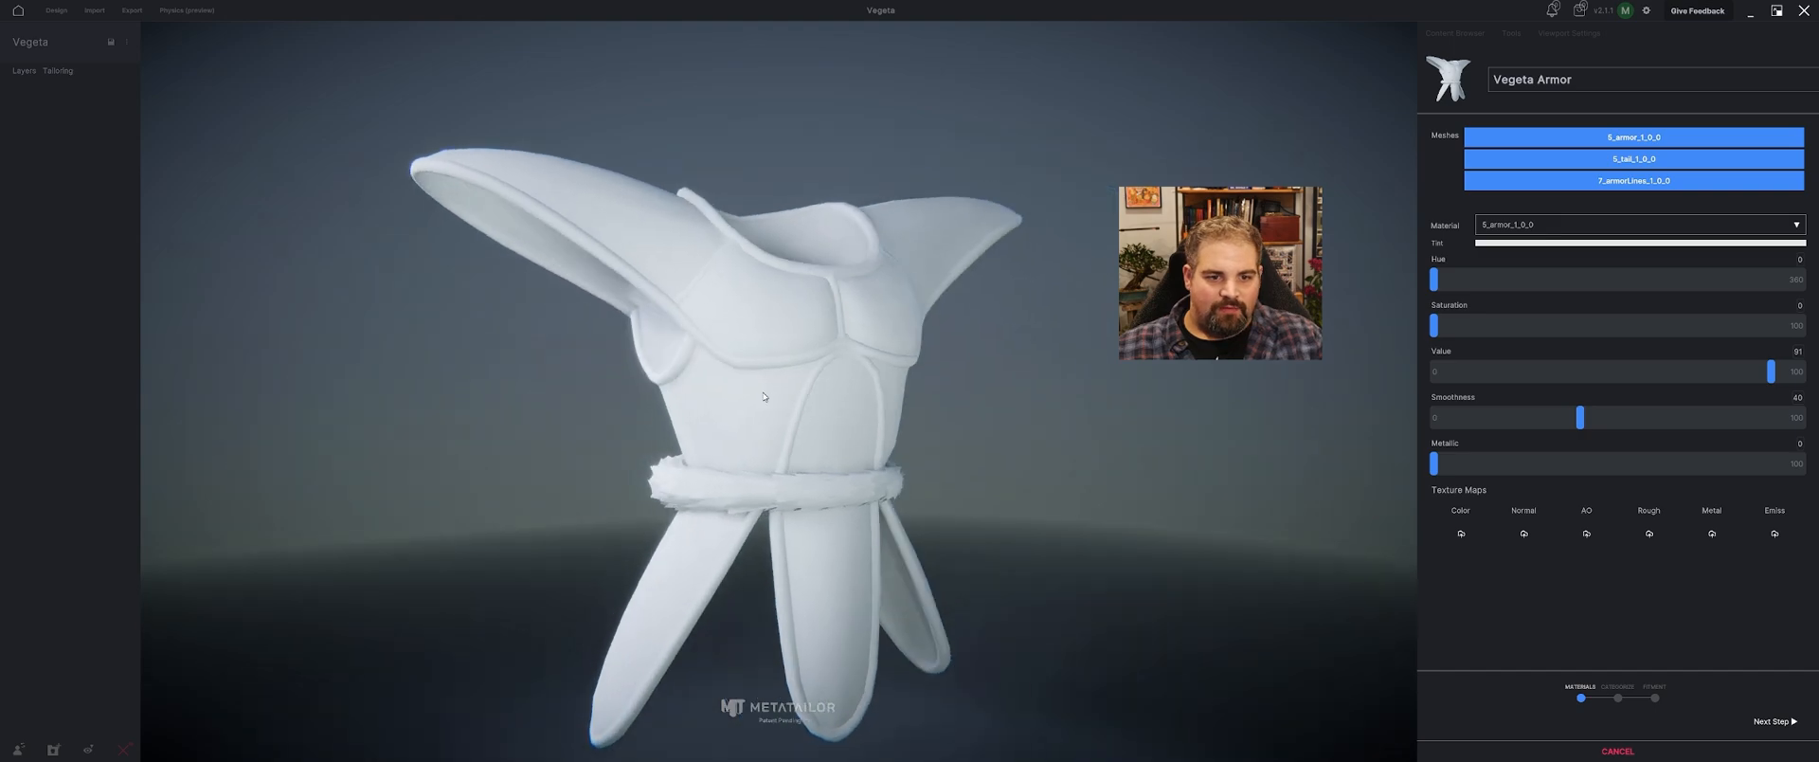
left_click(1635, 224)
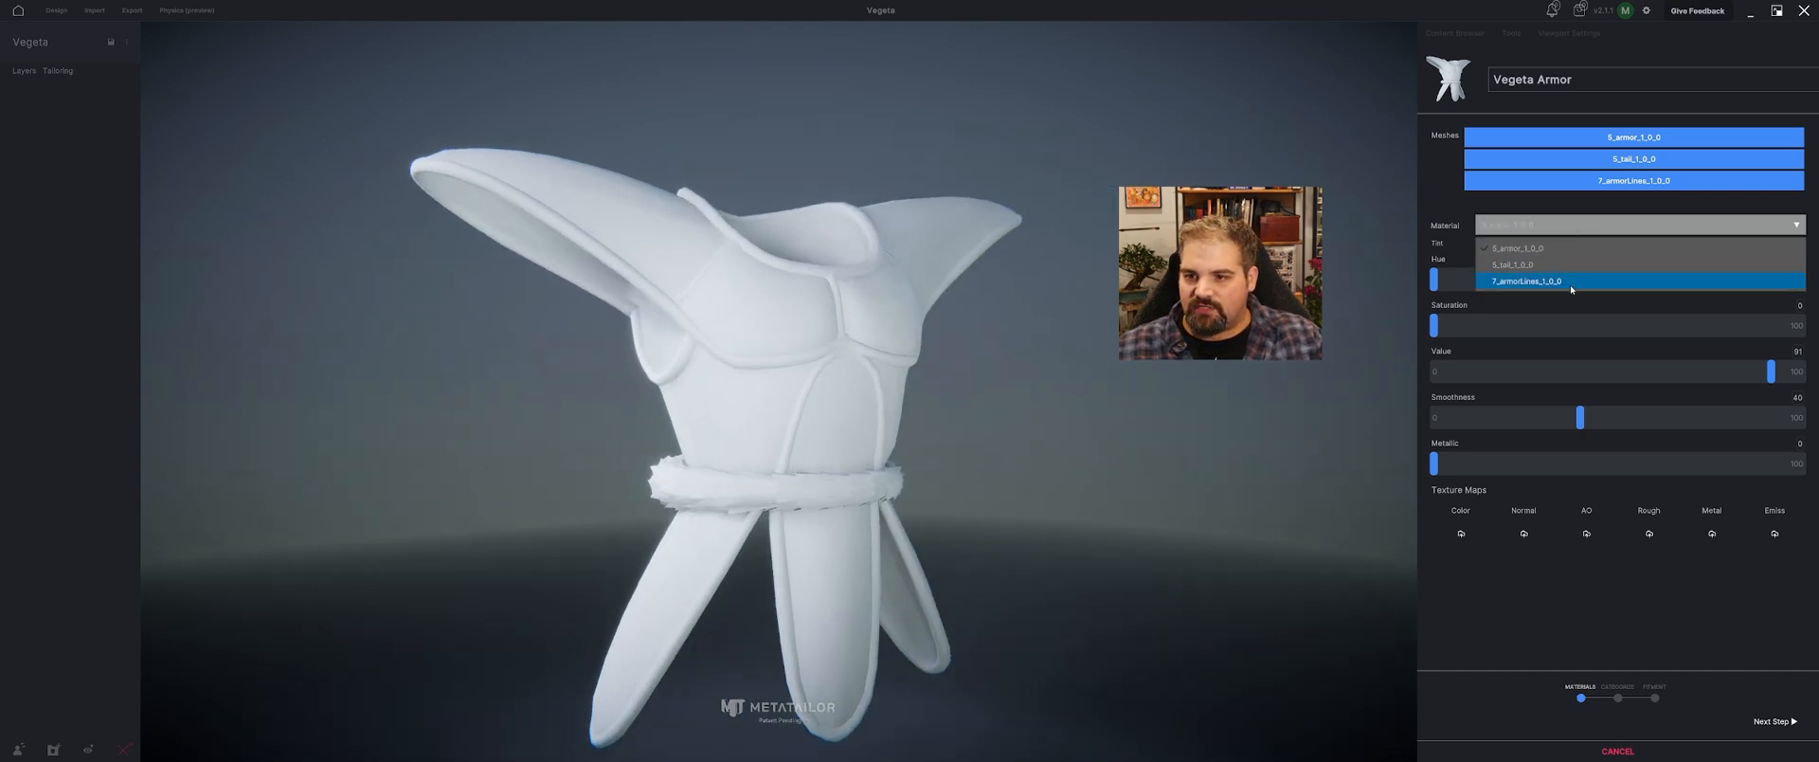
left_click(1571, 281)
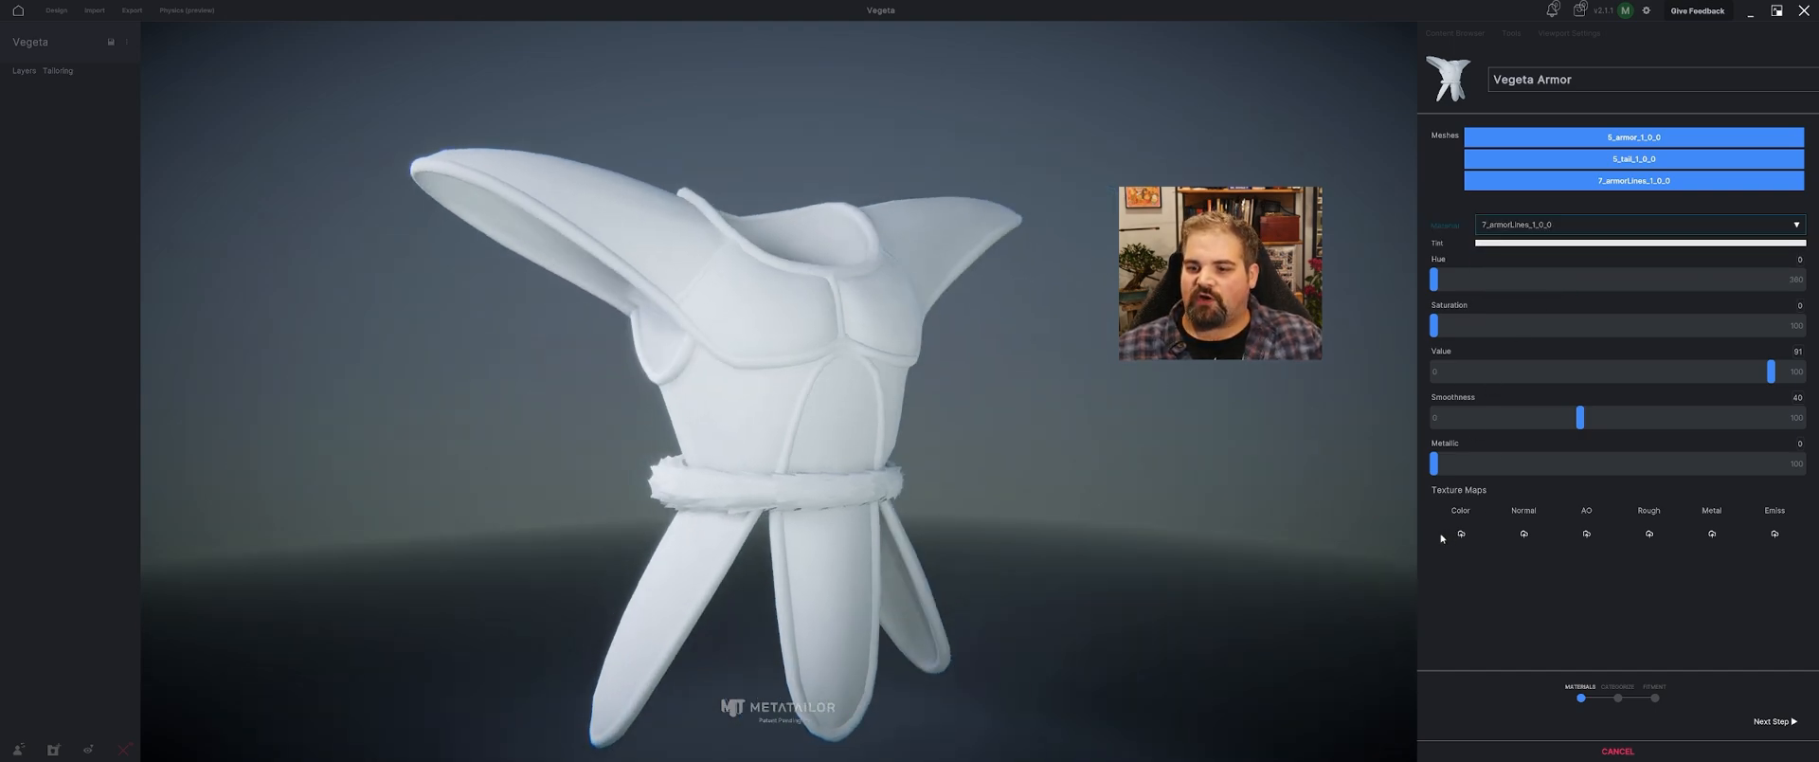
left_click(1459, 534)
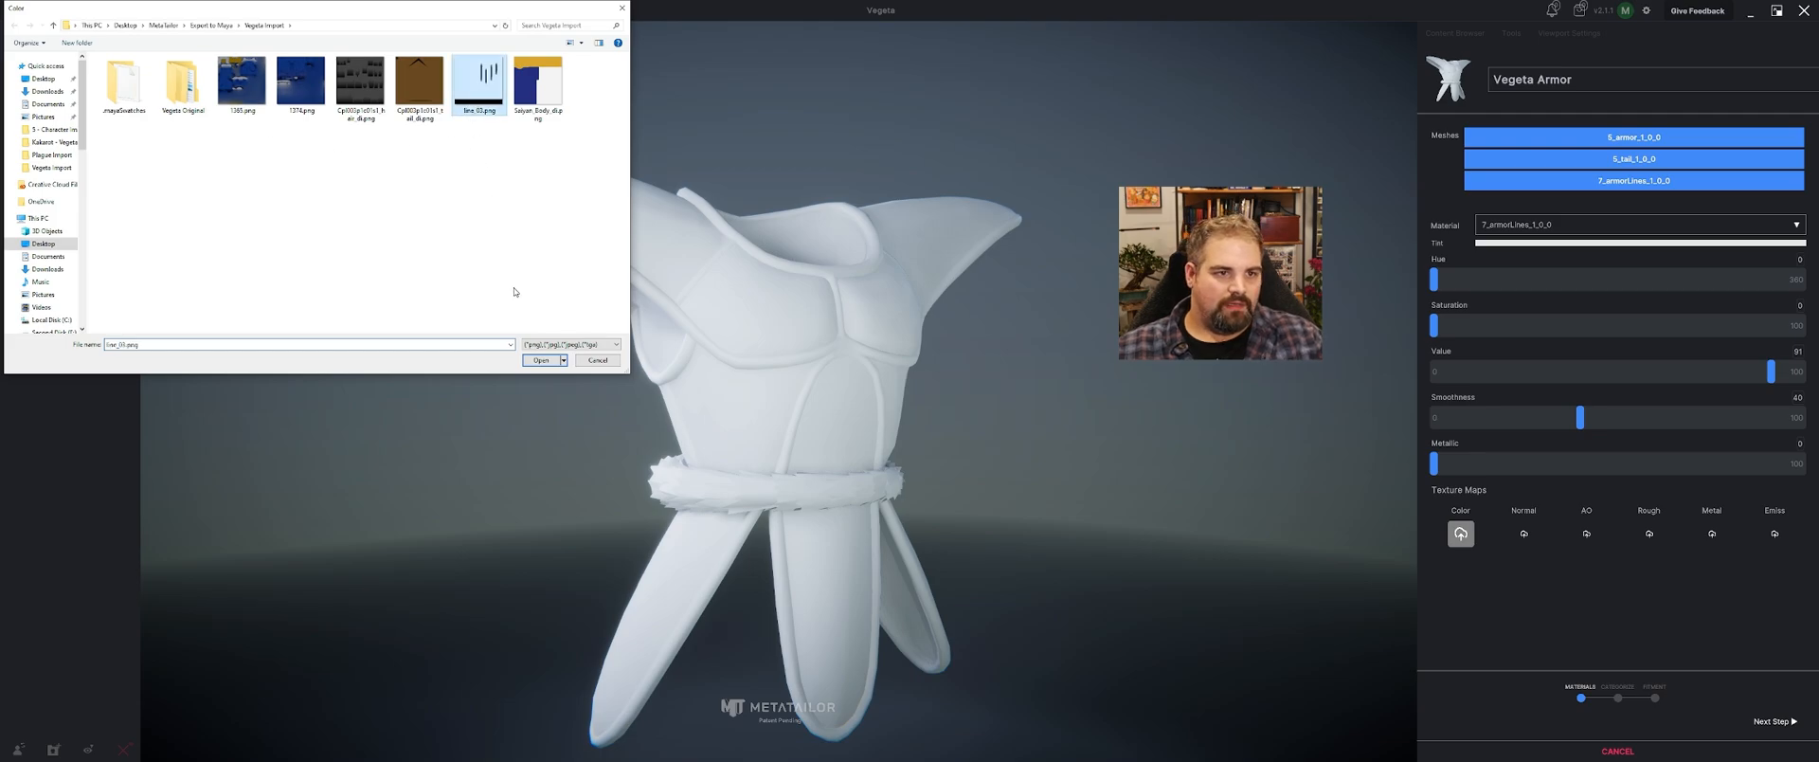
left_click(538, 360)
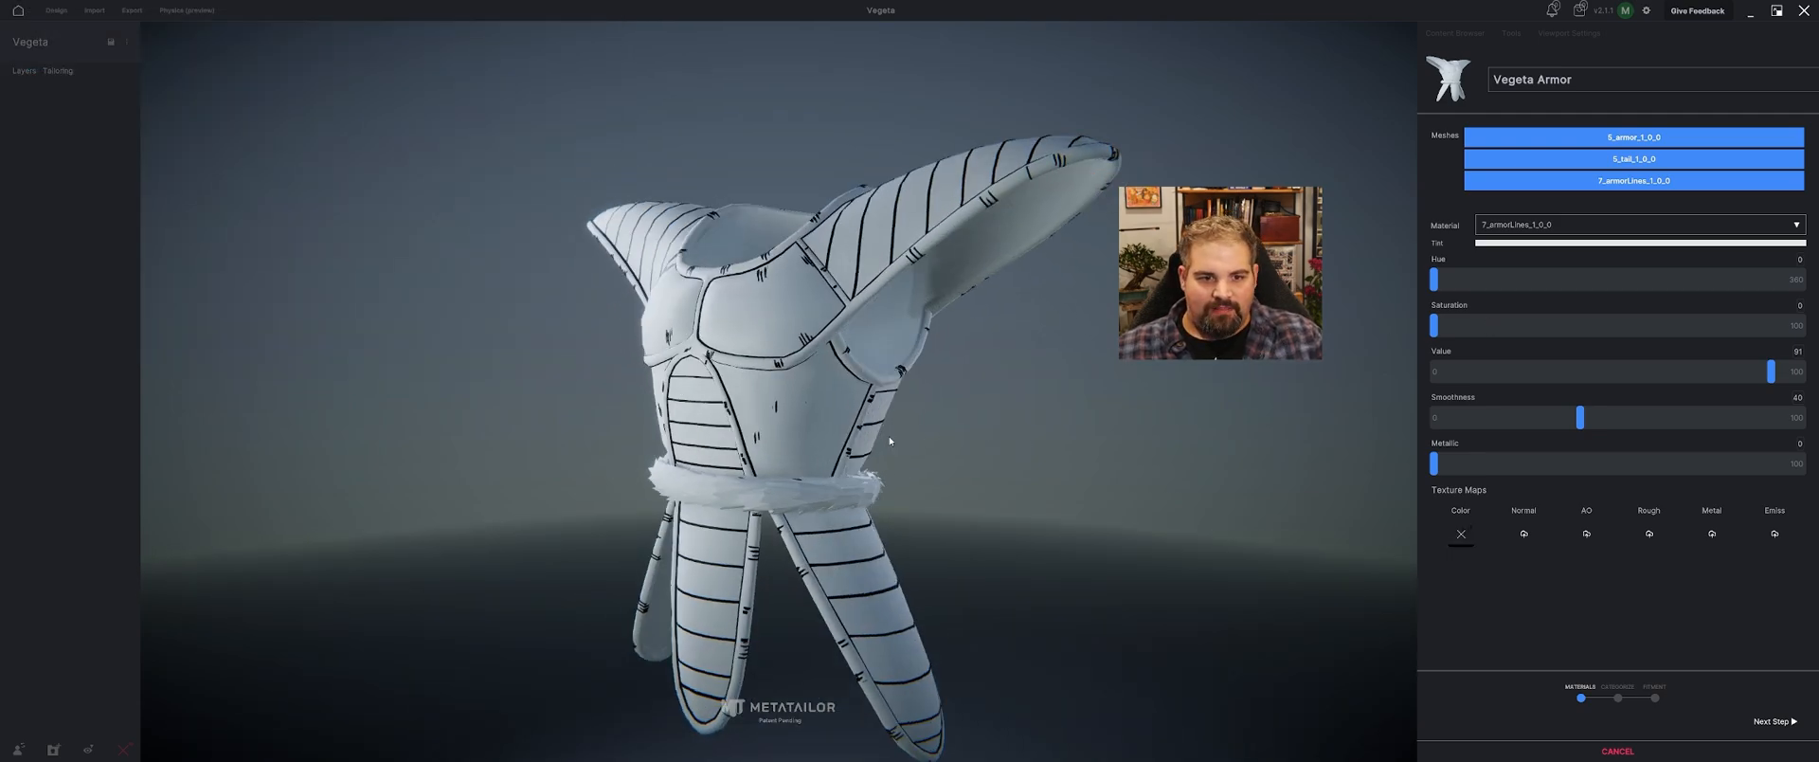
left_click_drag(890, 441, 1078, 417)
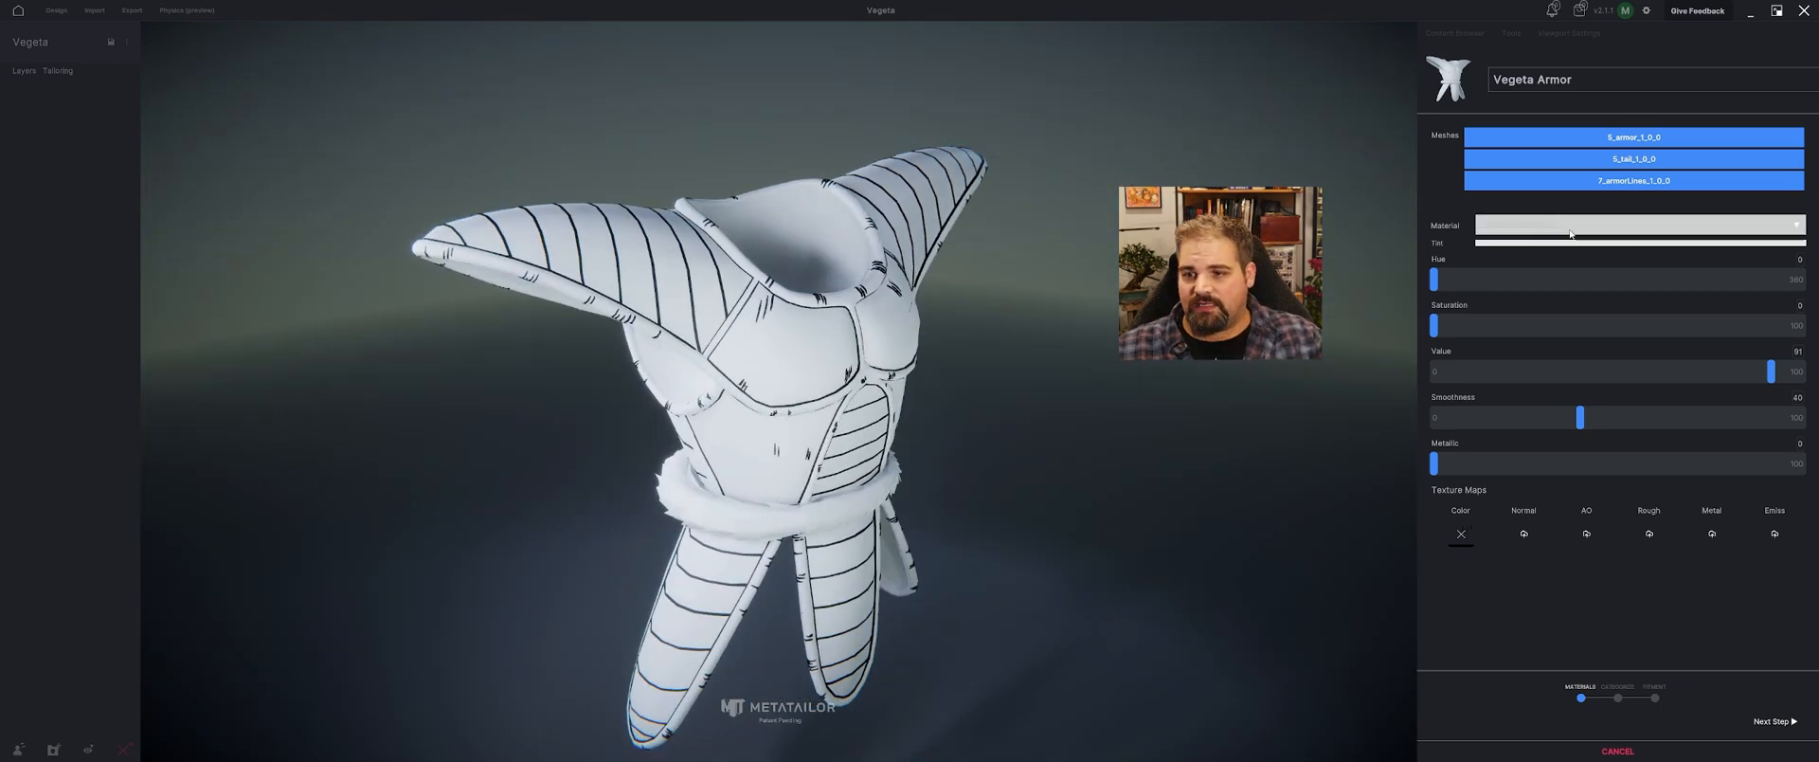
Step: Texture the main armor plates yellow and the waist band with brown fur
left_click(1459, 535)
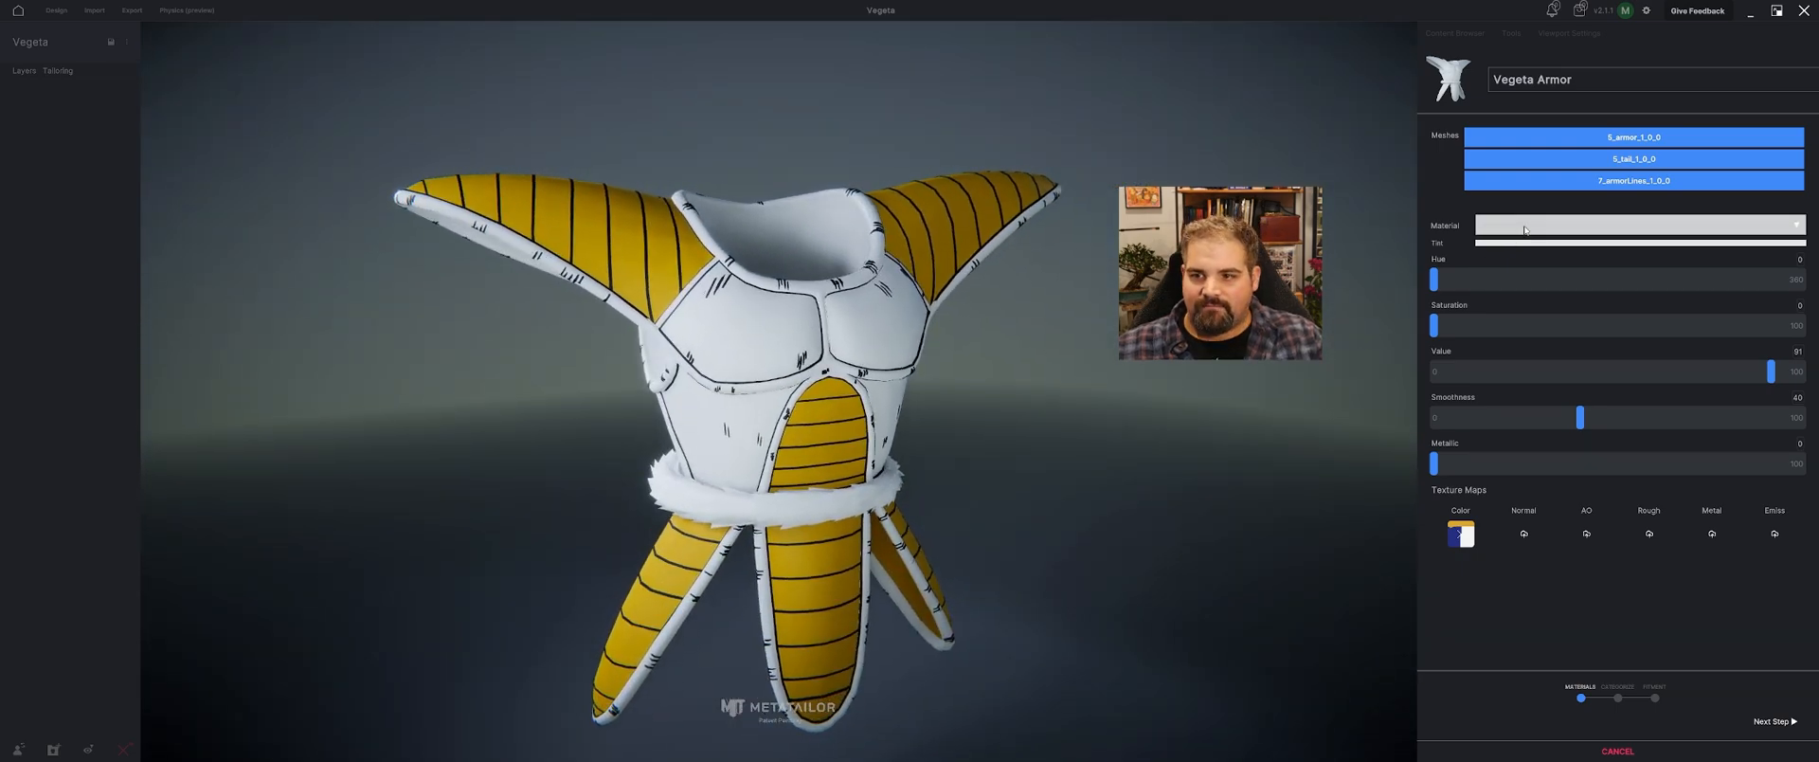
left_click(1635, 226)
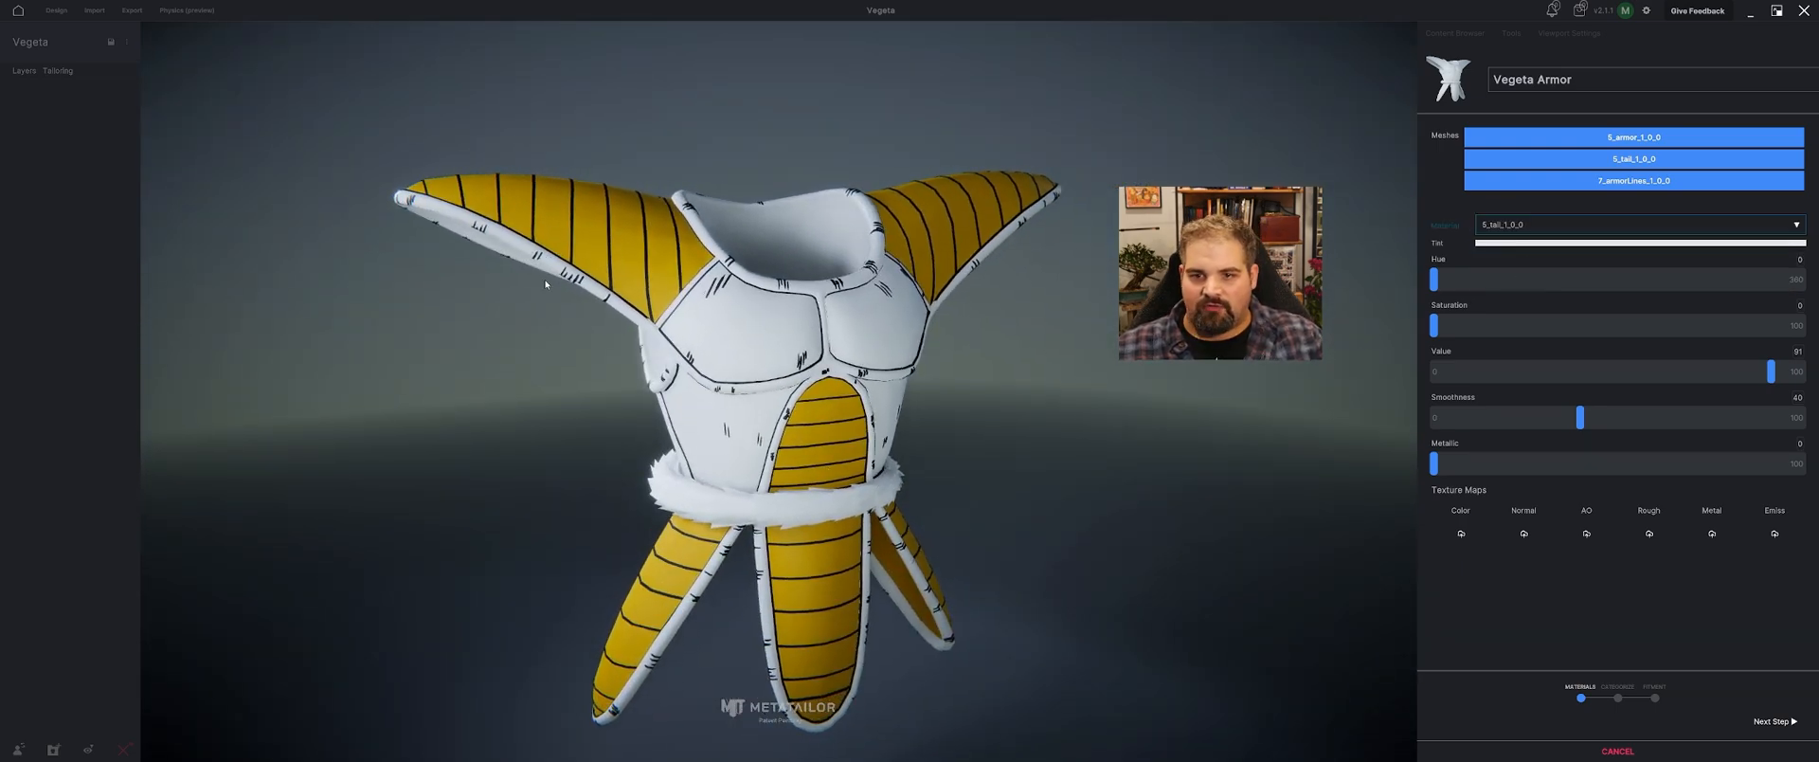
left_click(1459, 534)
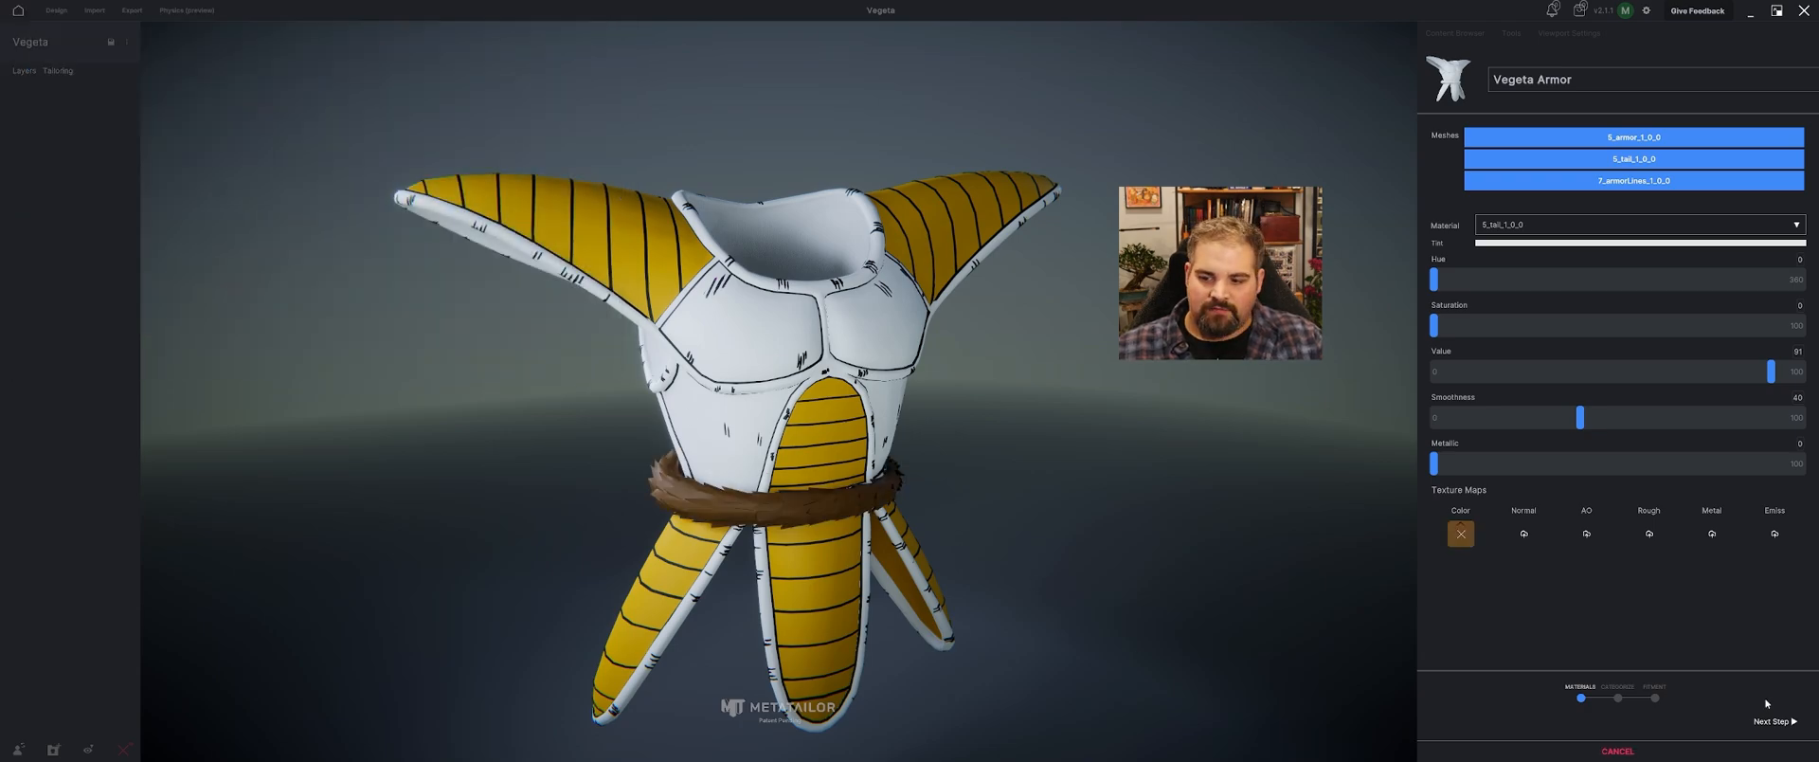
Step: Classify the armor in the Shirts category and proceed to fitting
left_click(1774, 722)
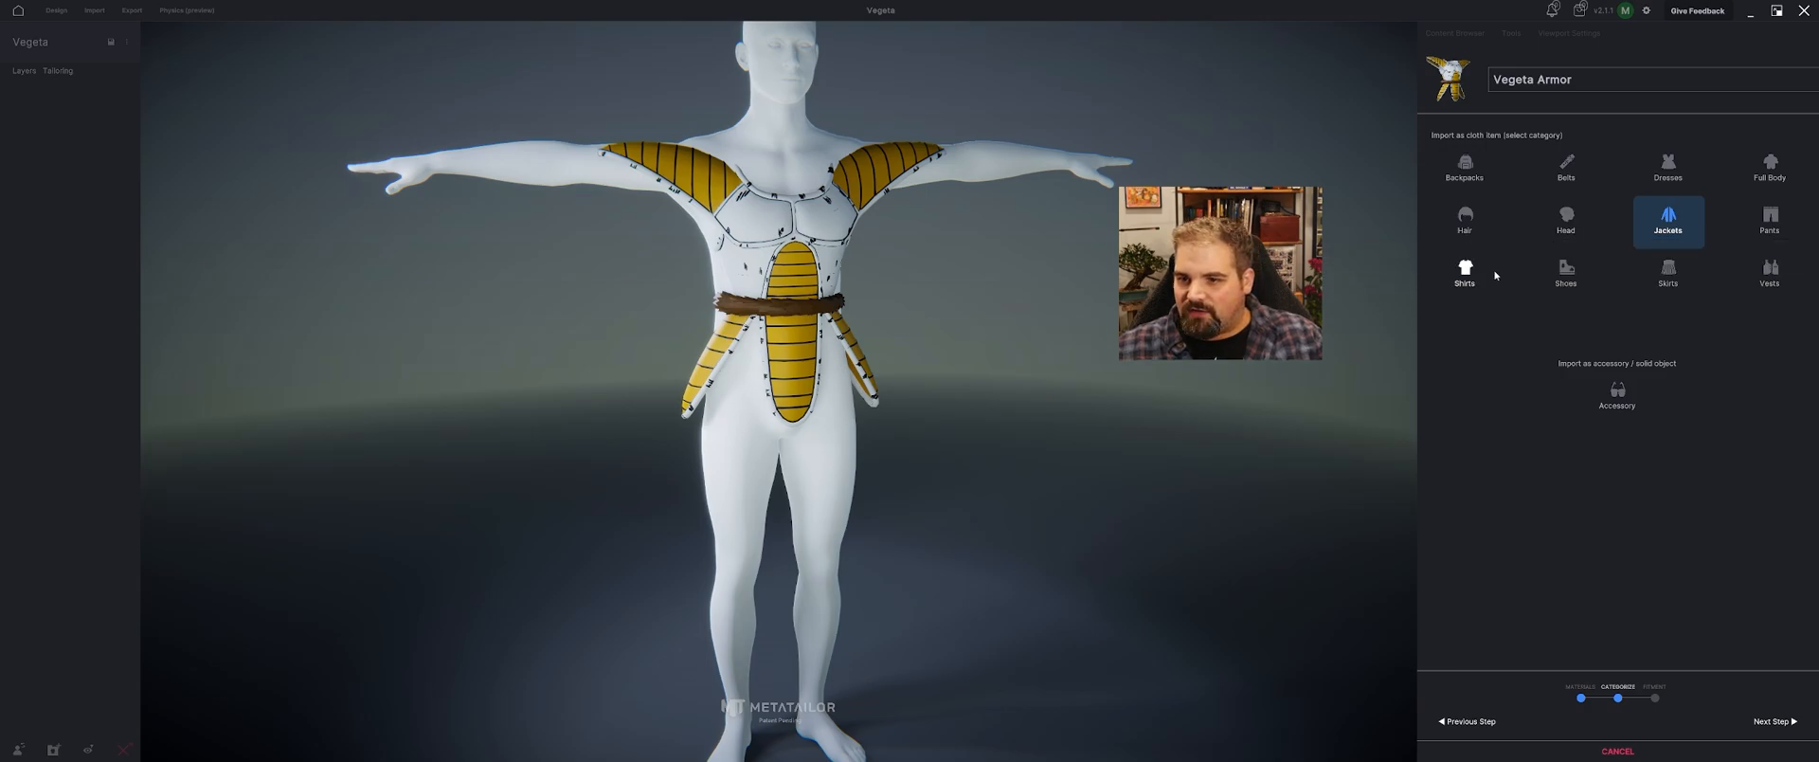
left_click(1465, 273)
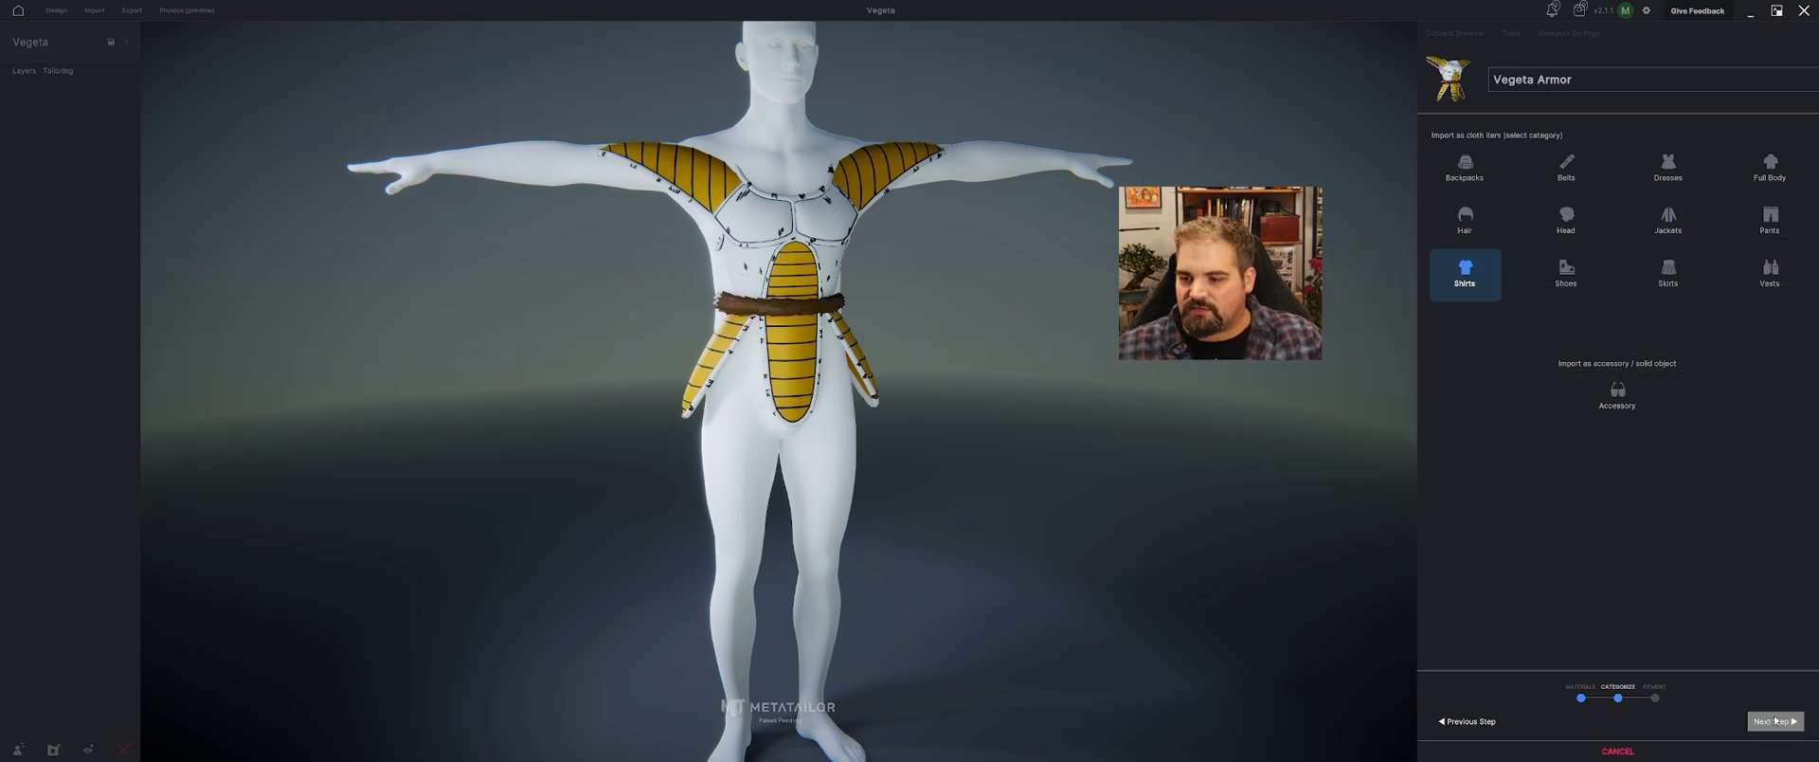
left_click(1773, 720)
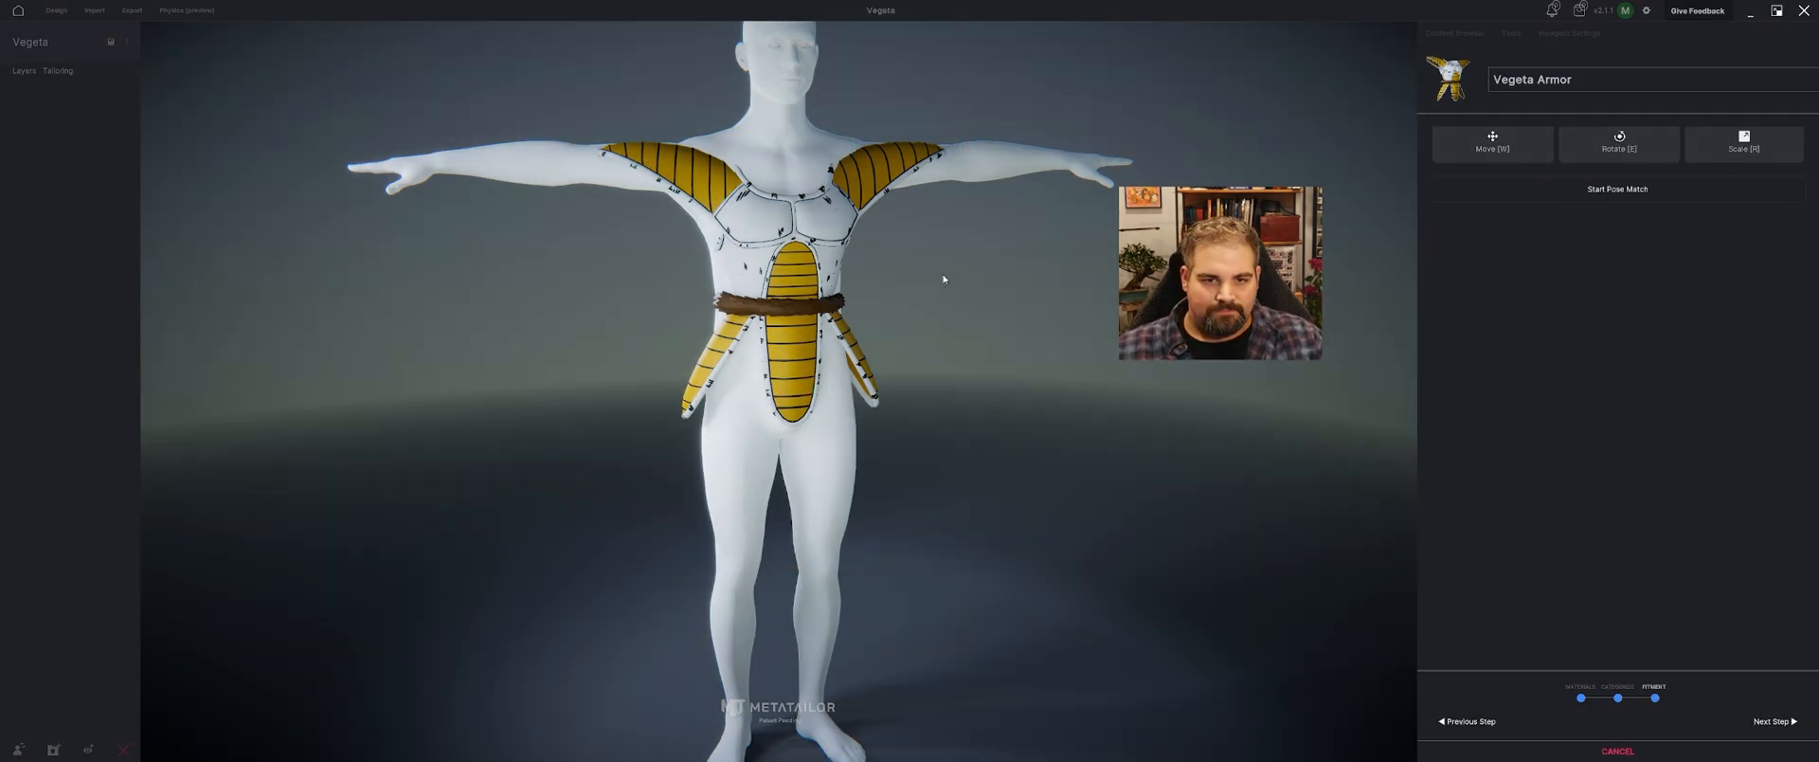
Step: Scale and move the armor onto the torso and confirm its fit
left_click(1743, 144)
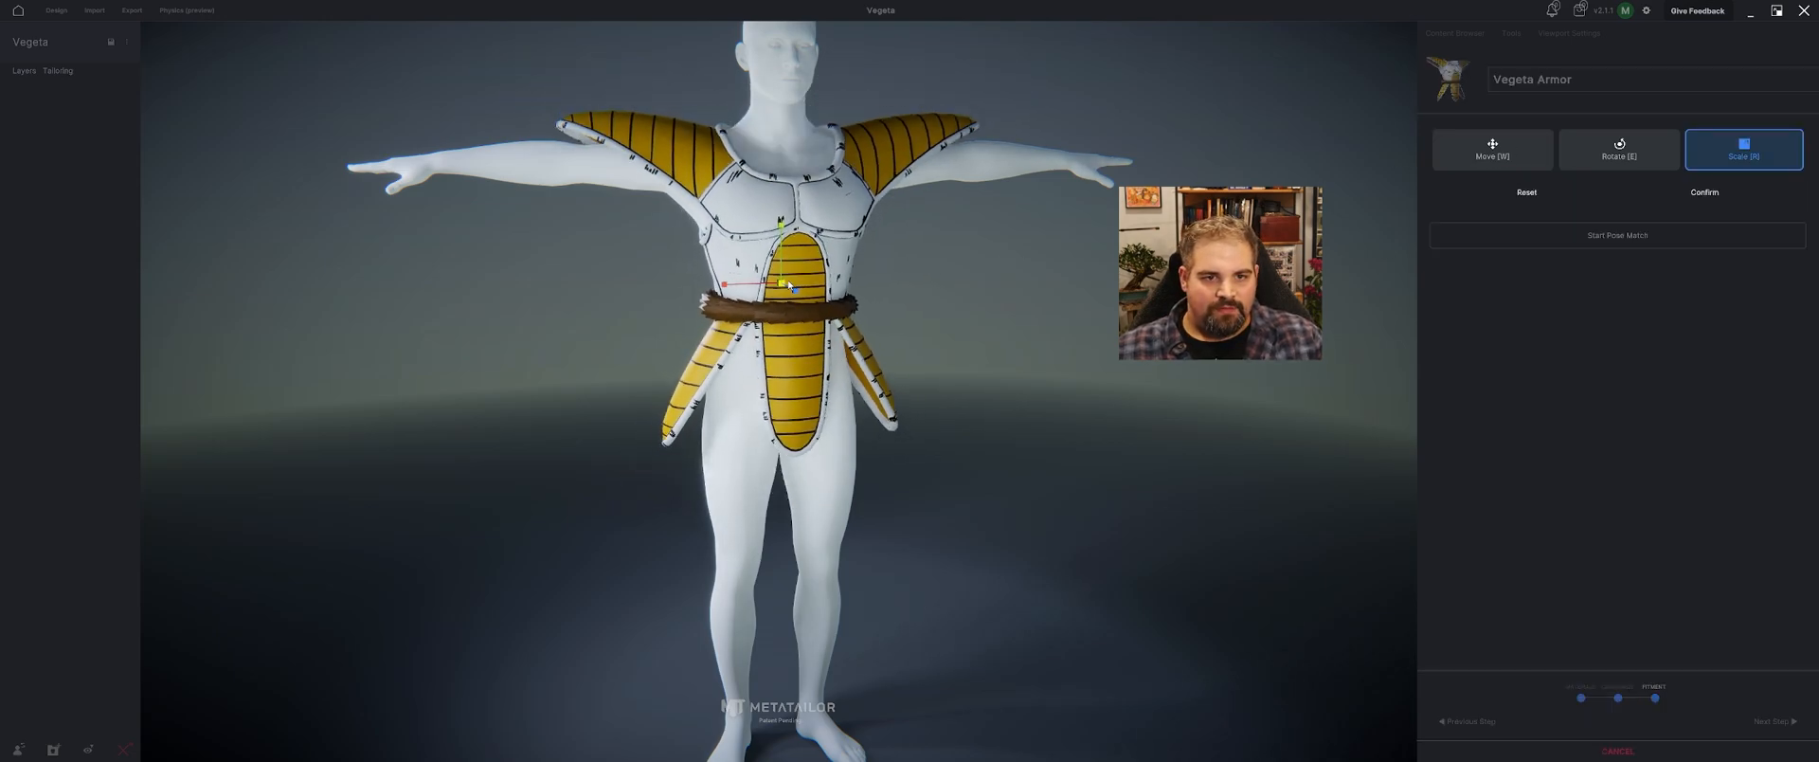
left_click(1493, 148)
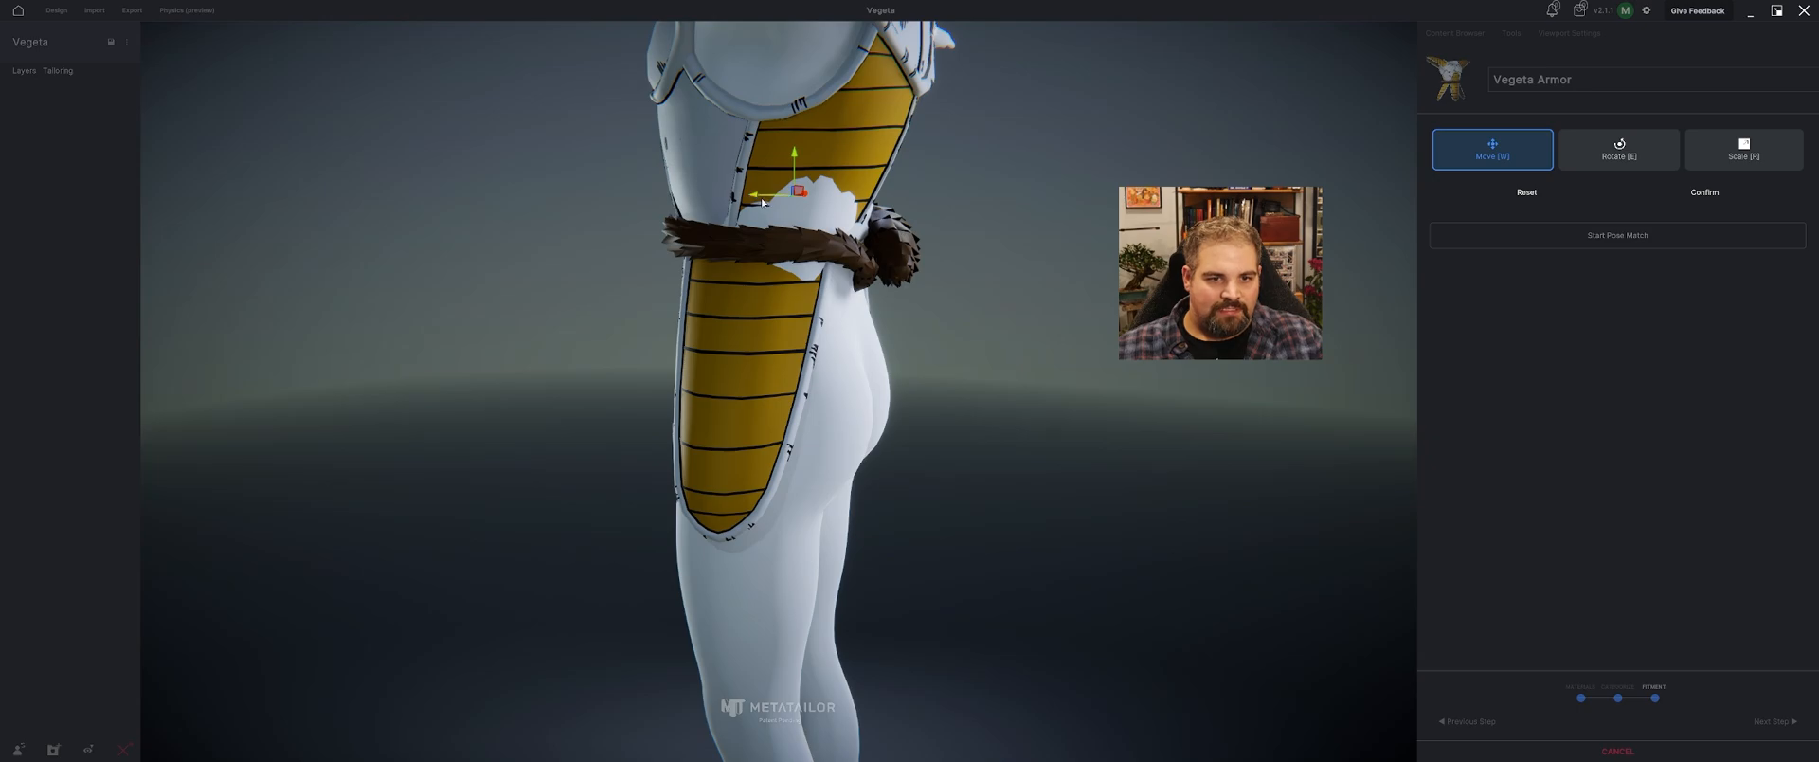
left_click(1743, 148)
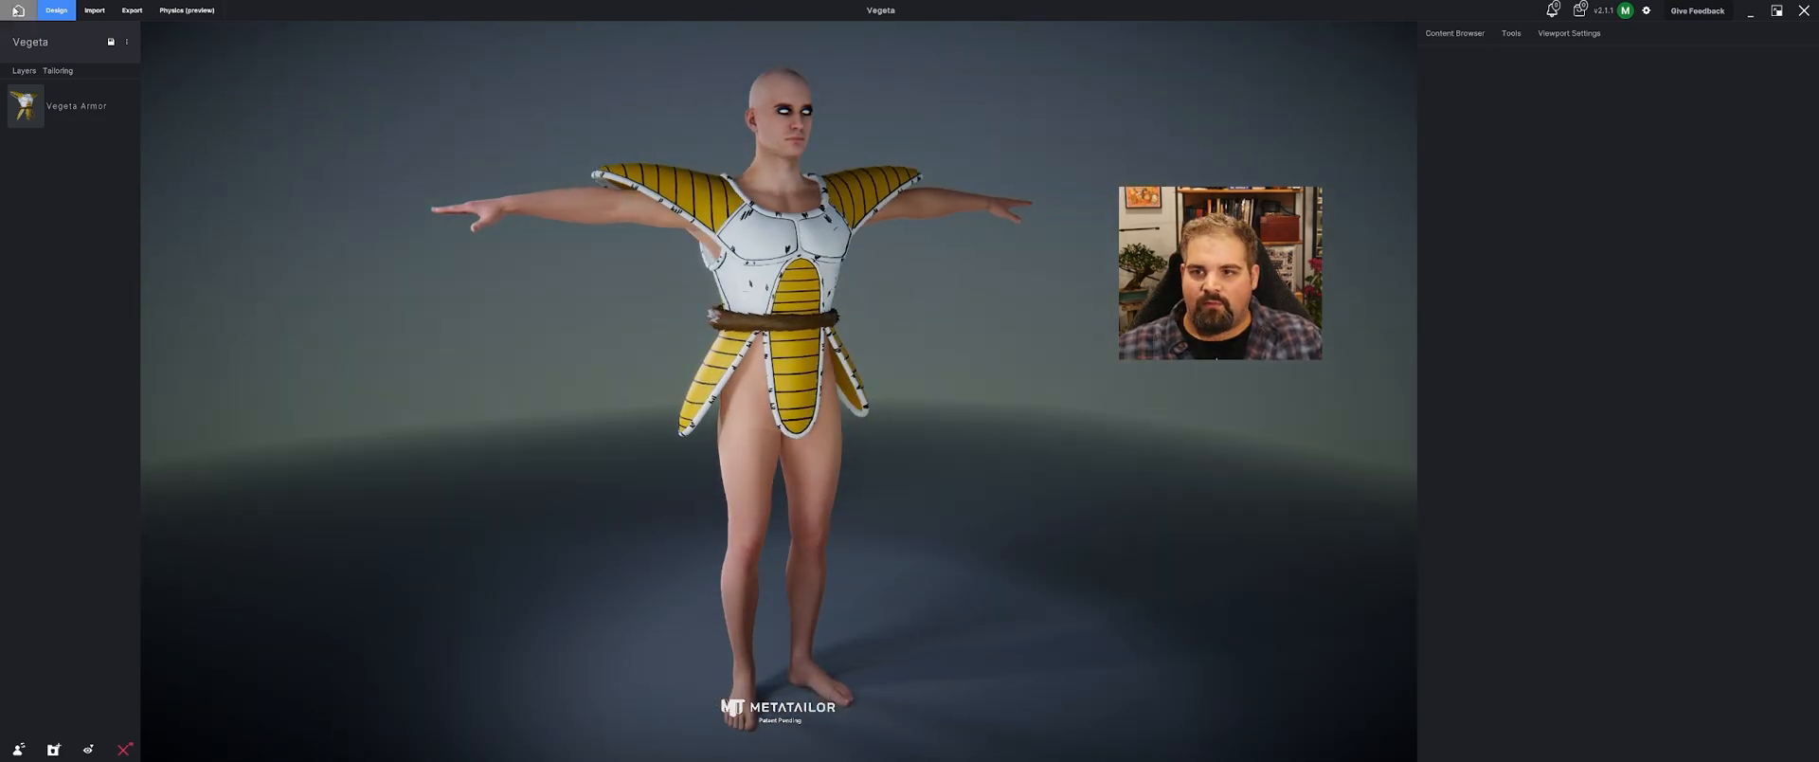
Step: Import Vegeta Pants.fbx as a second Cloth/Accessory item
left_click(91, 12)
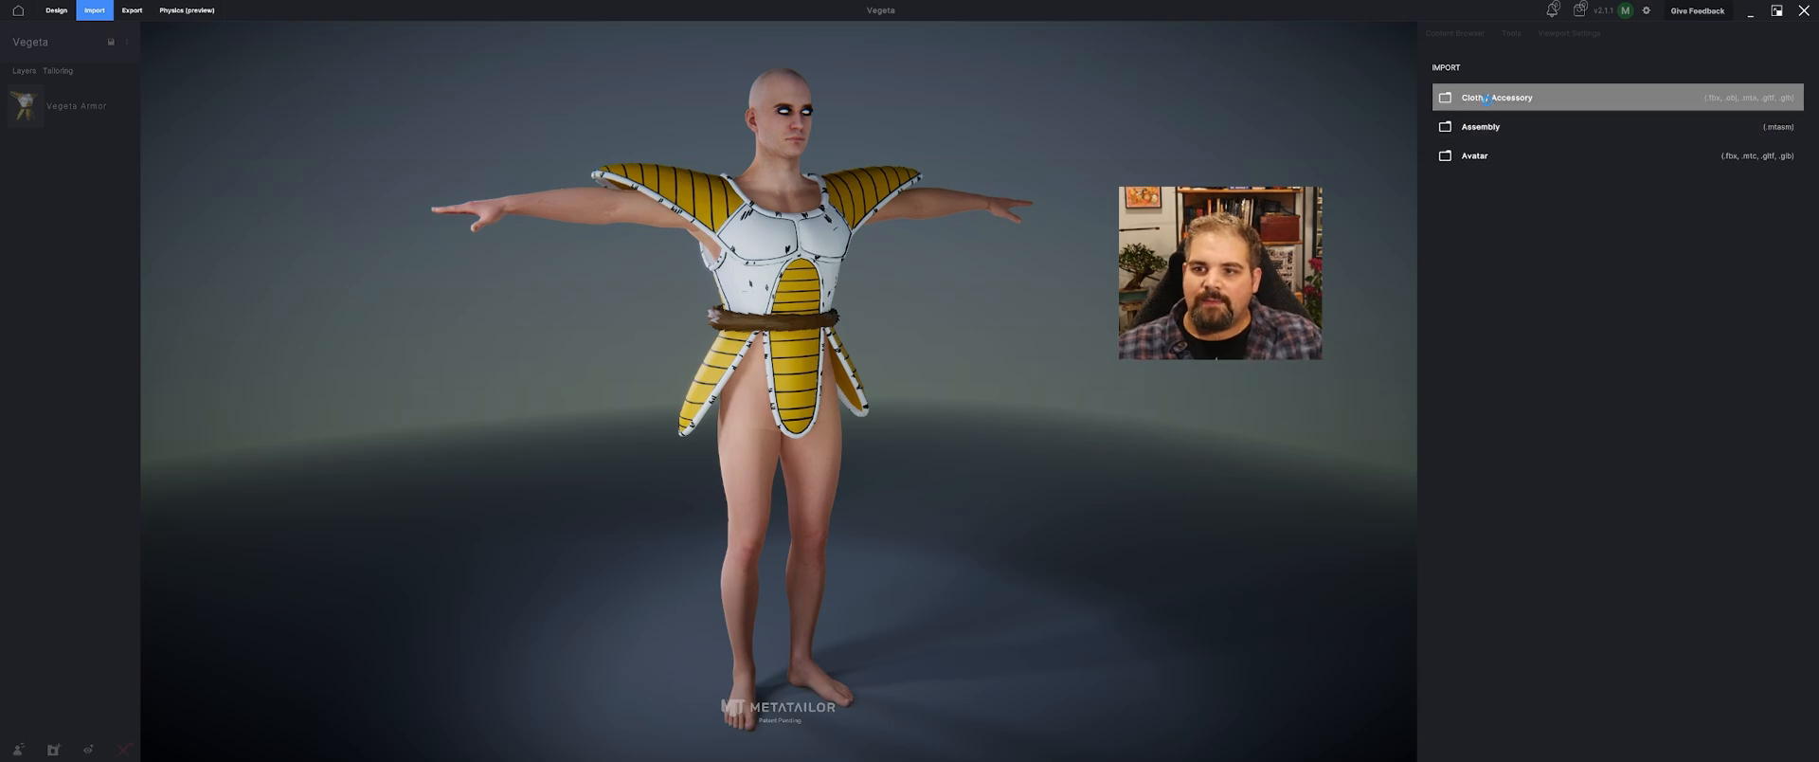
left_click(1503, 97)
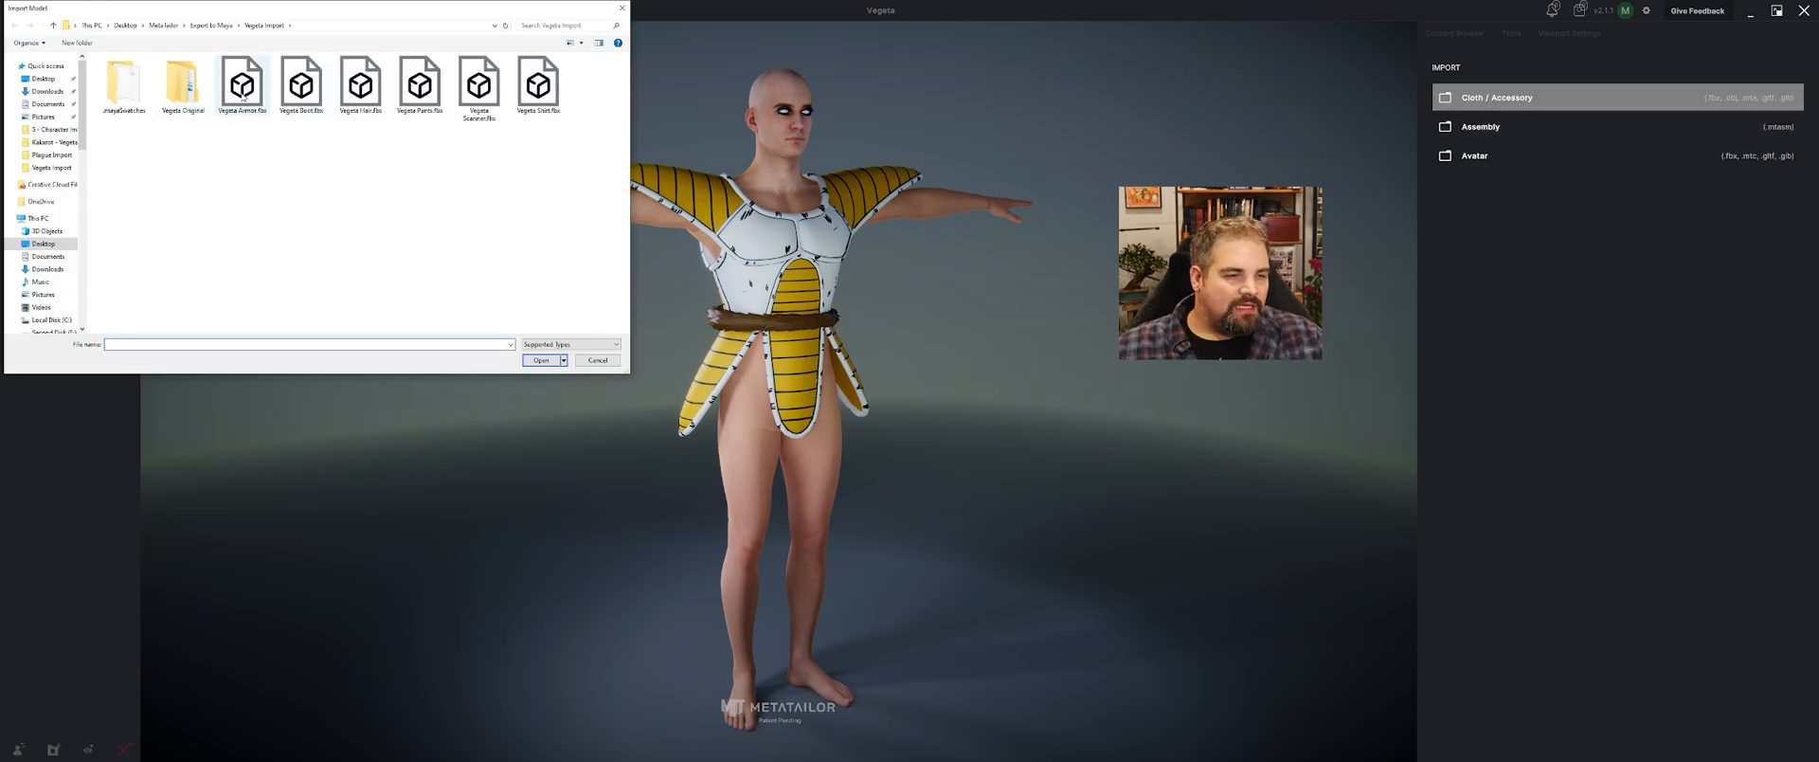
left_click(421, 78)
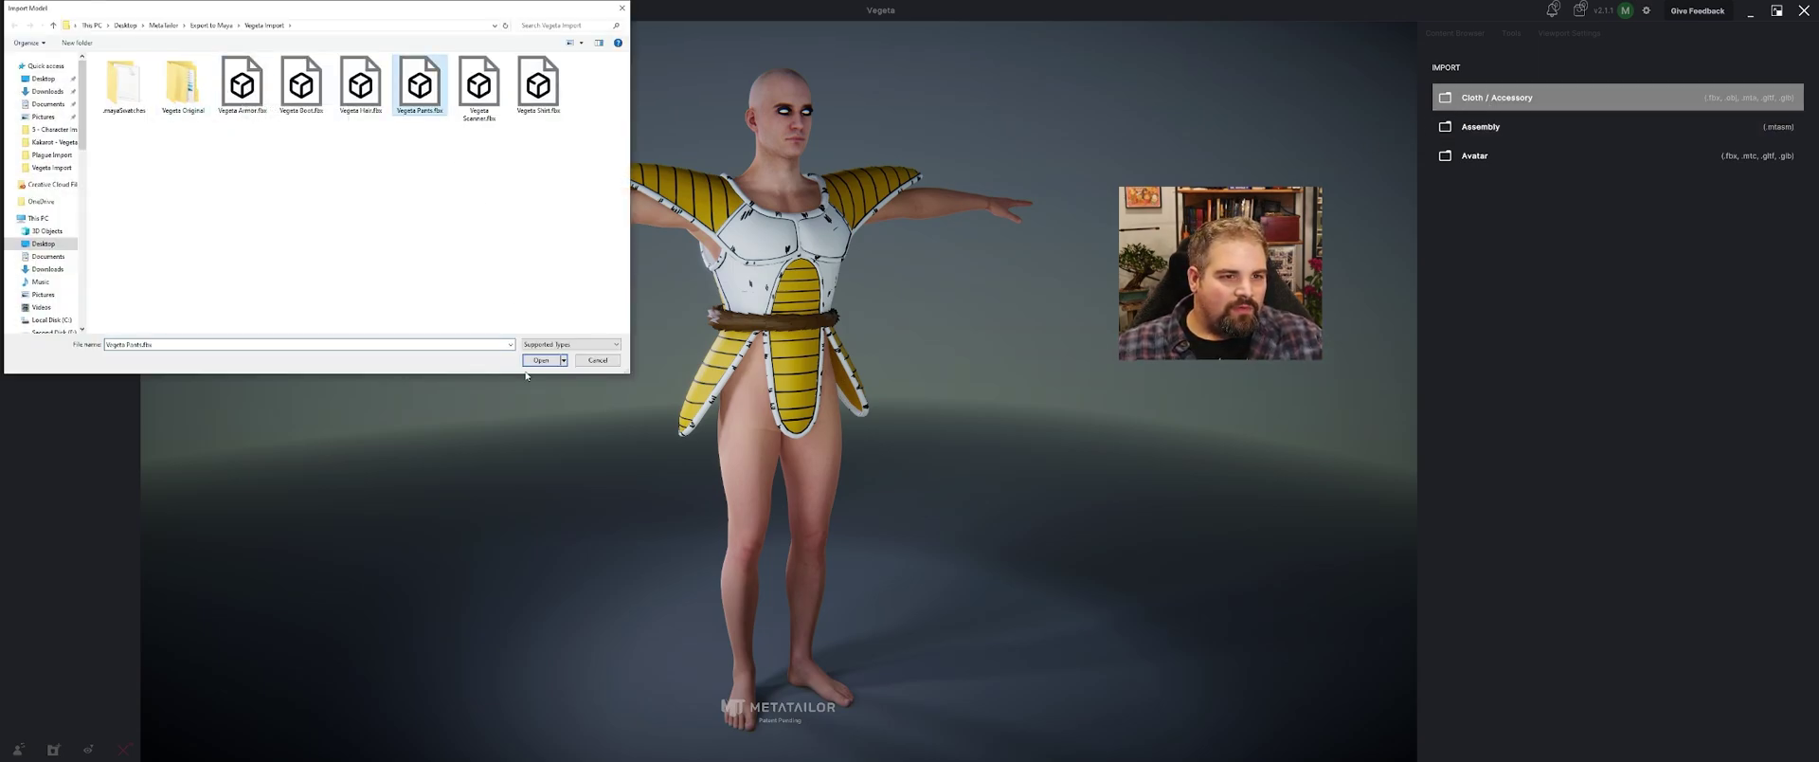
left_click(540, 360)
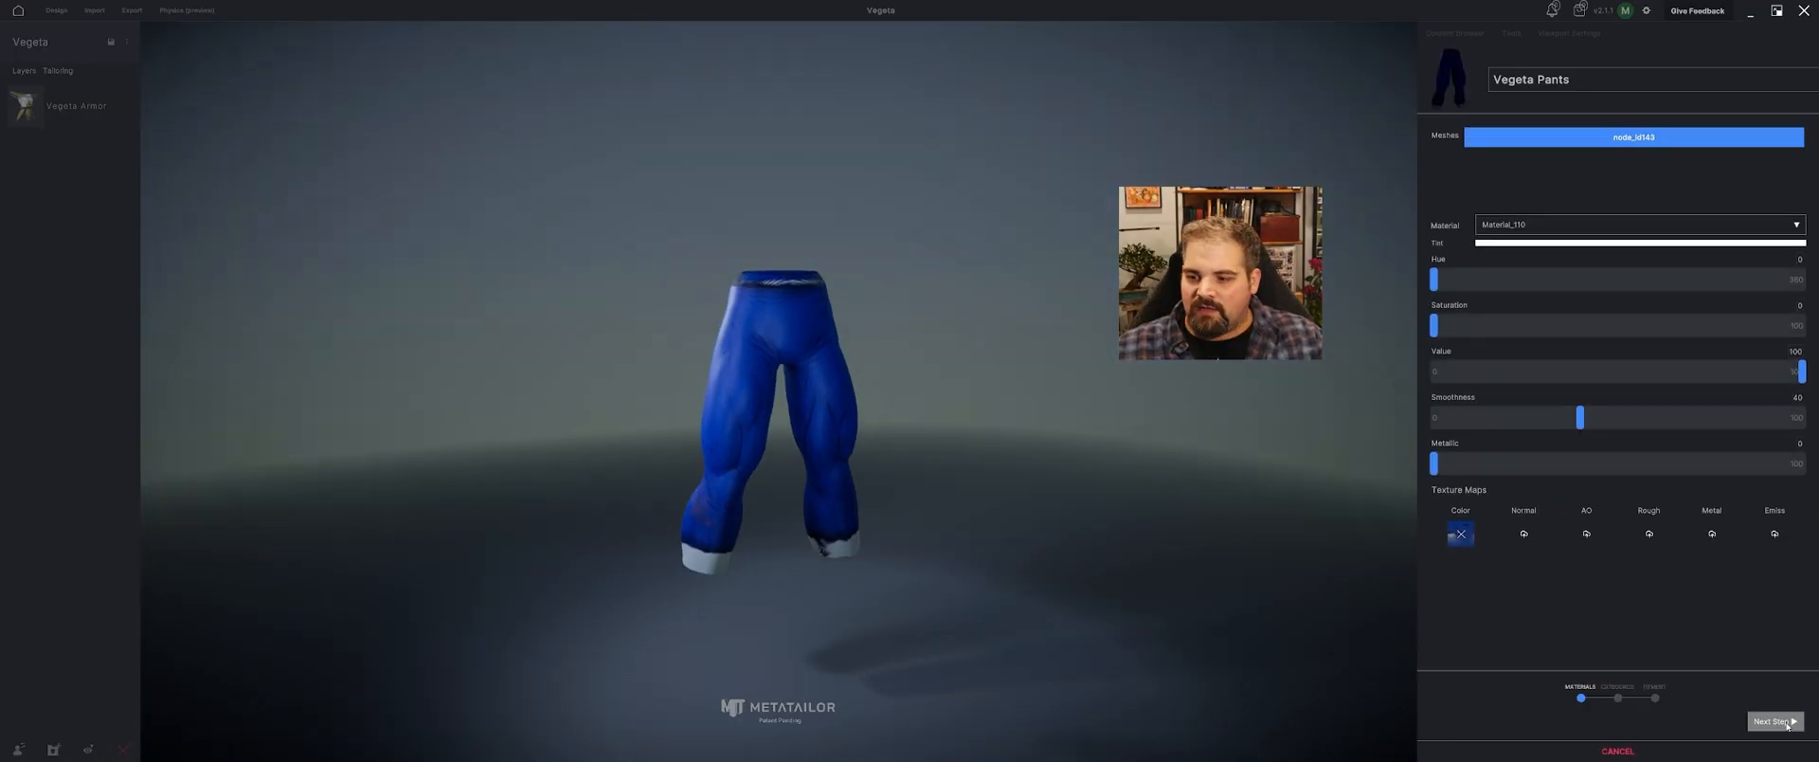
Step: Assign the garment to the Pants category and proceed to fitting
left_click(1772, 722)
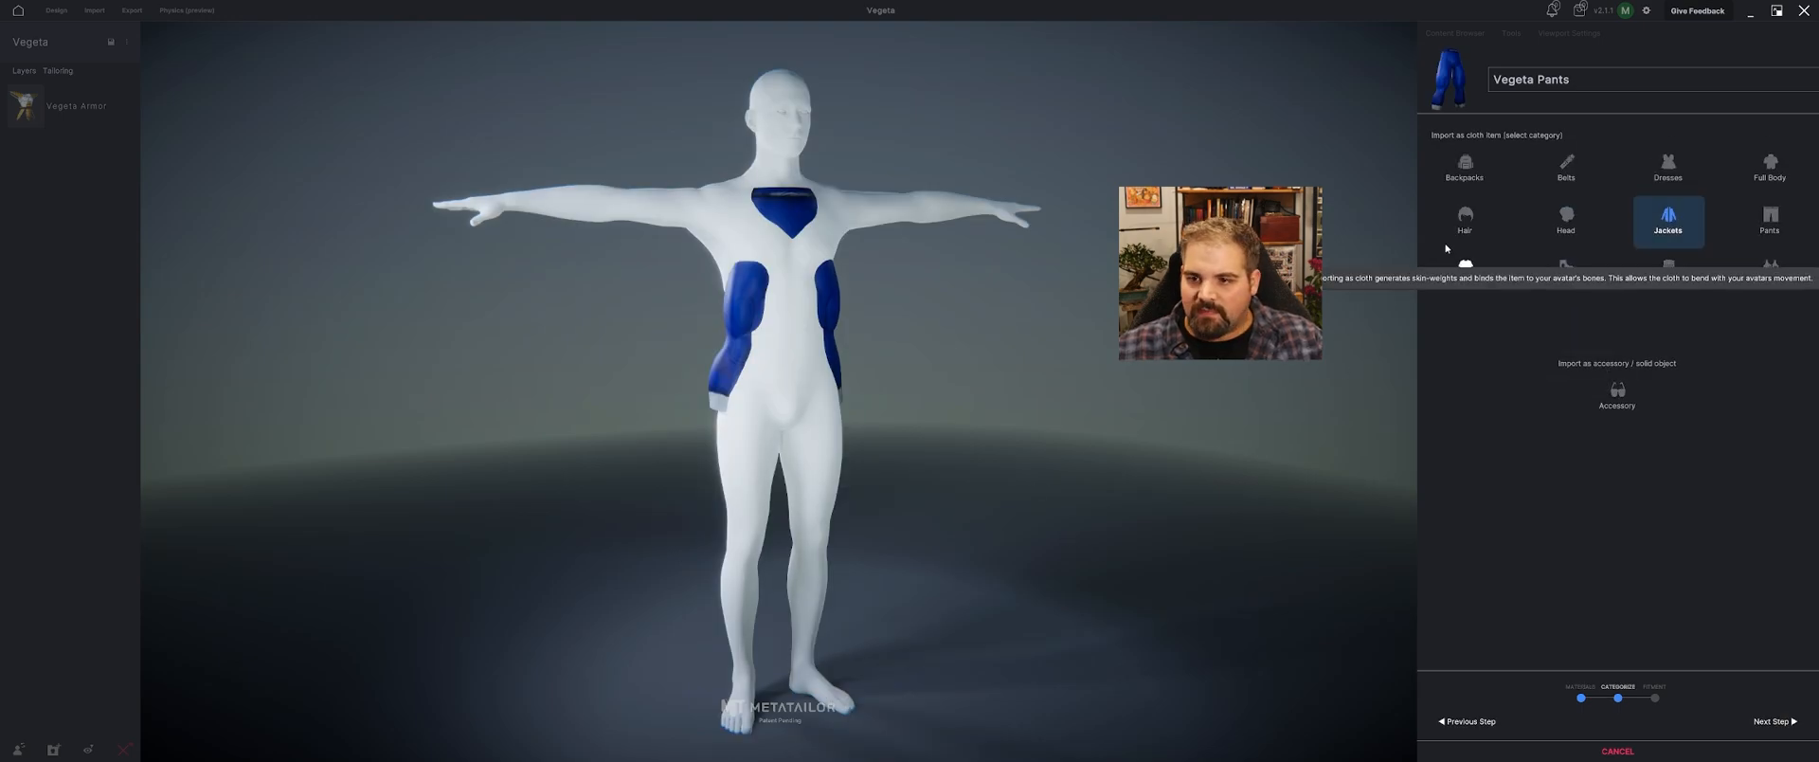
left_click(1768, 222)
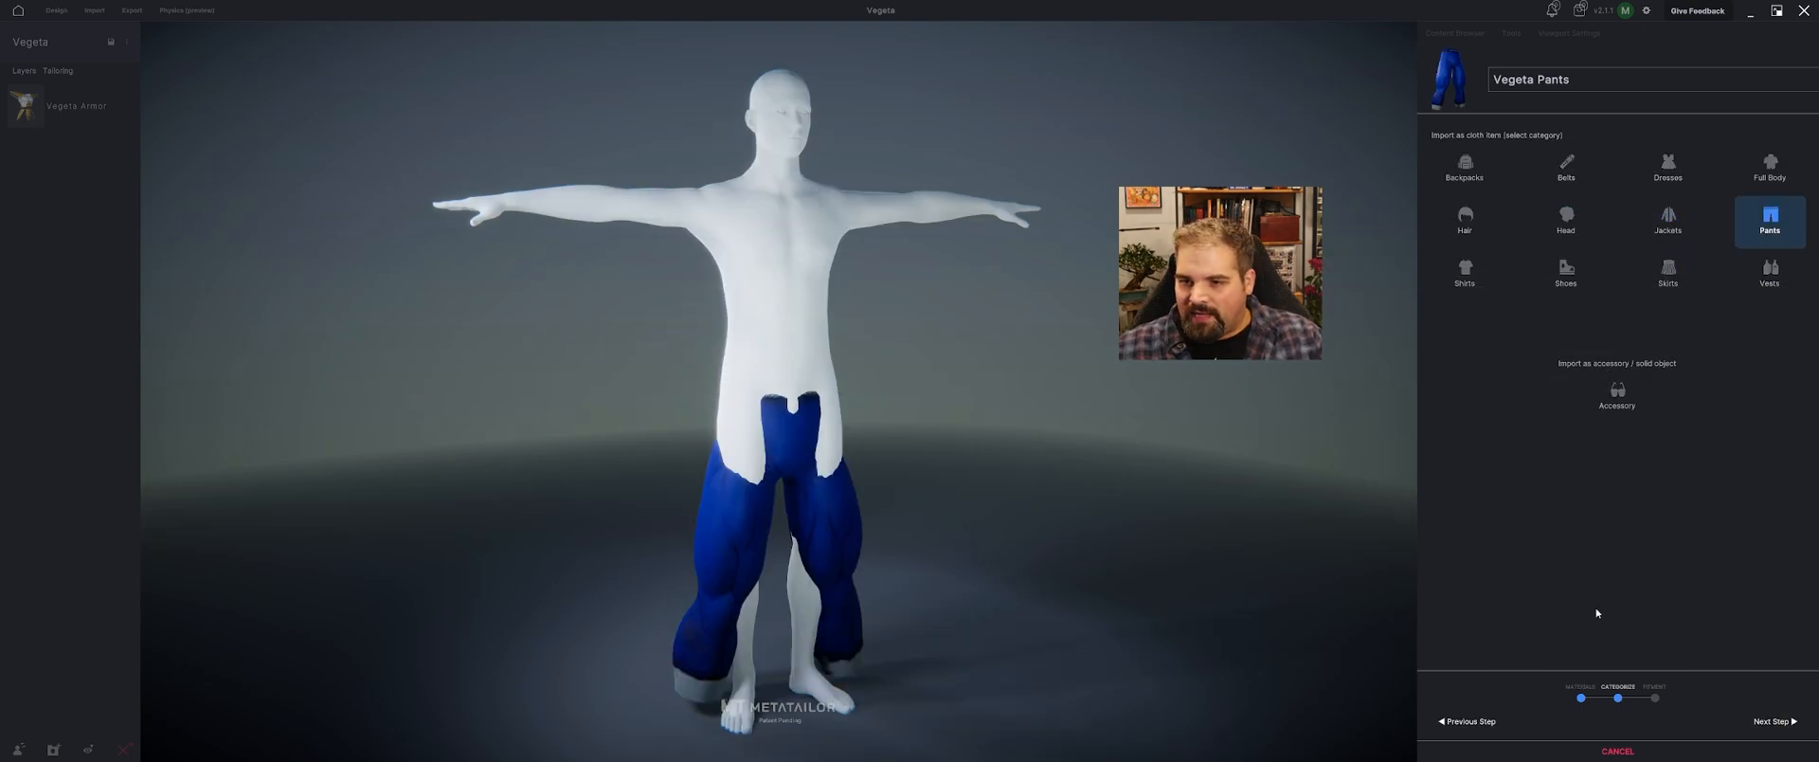
left_click(1775, 720)
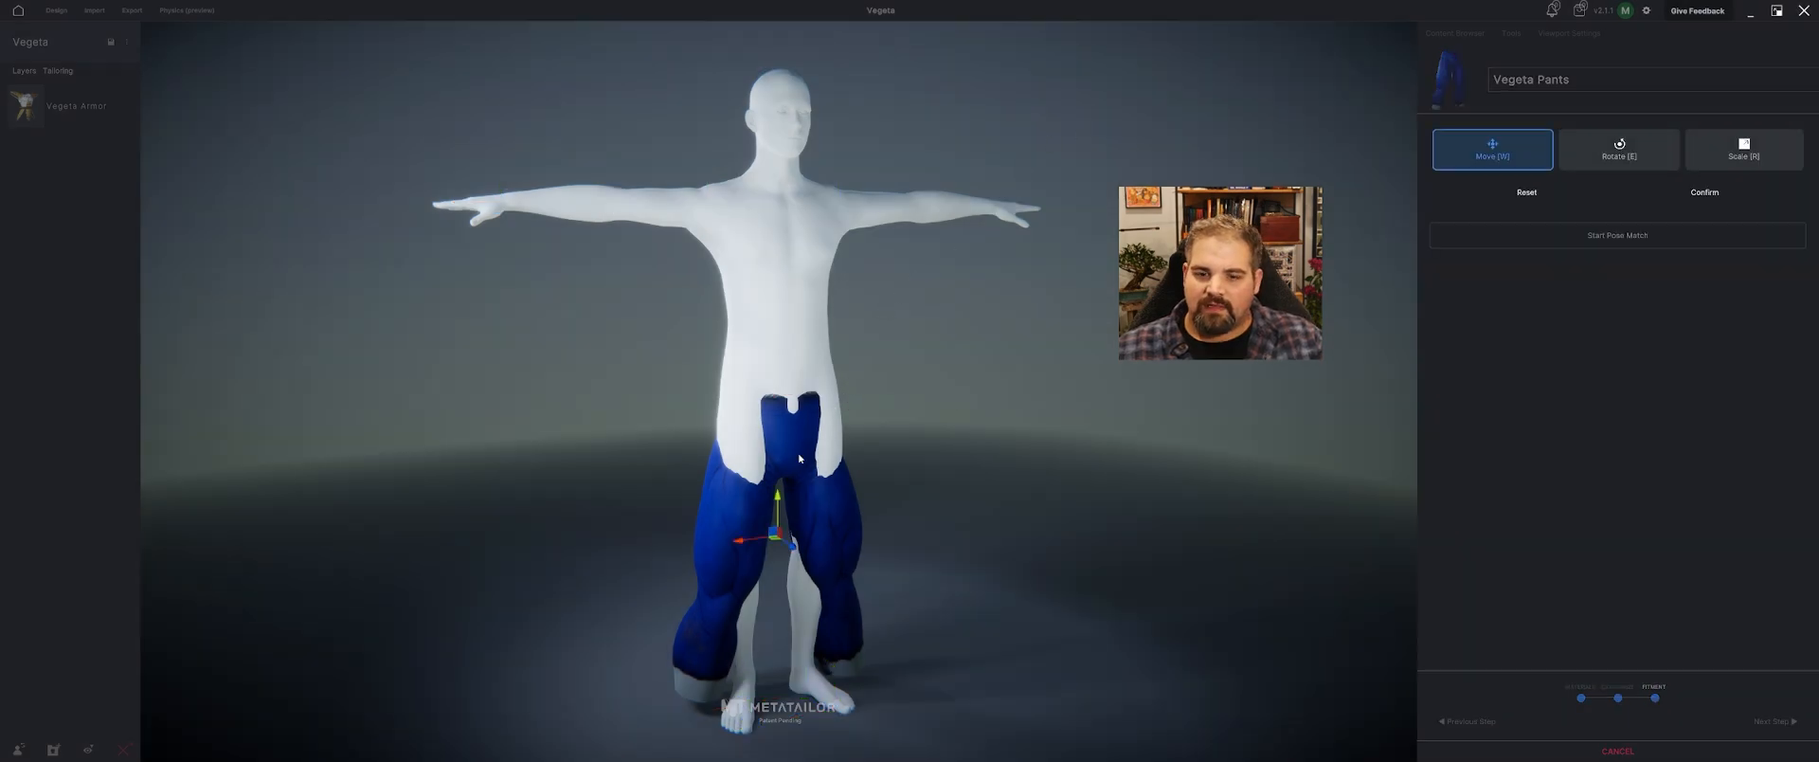
Step: Scale the pants and move them up to sit at the avatar's waist
left_click(1743, 149)
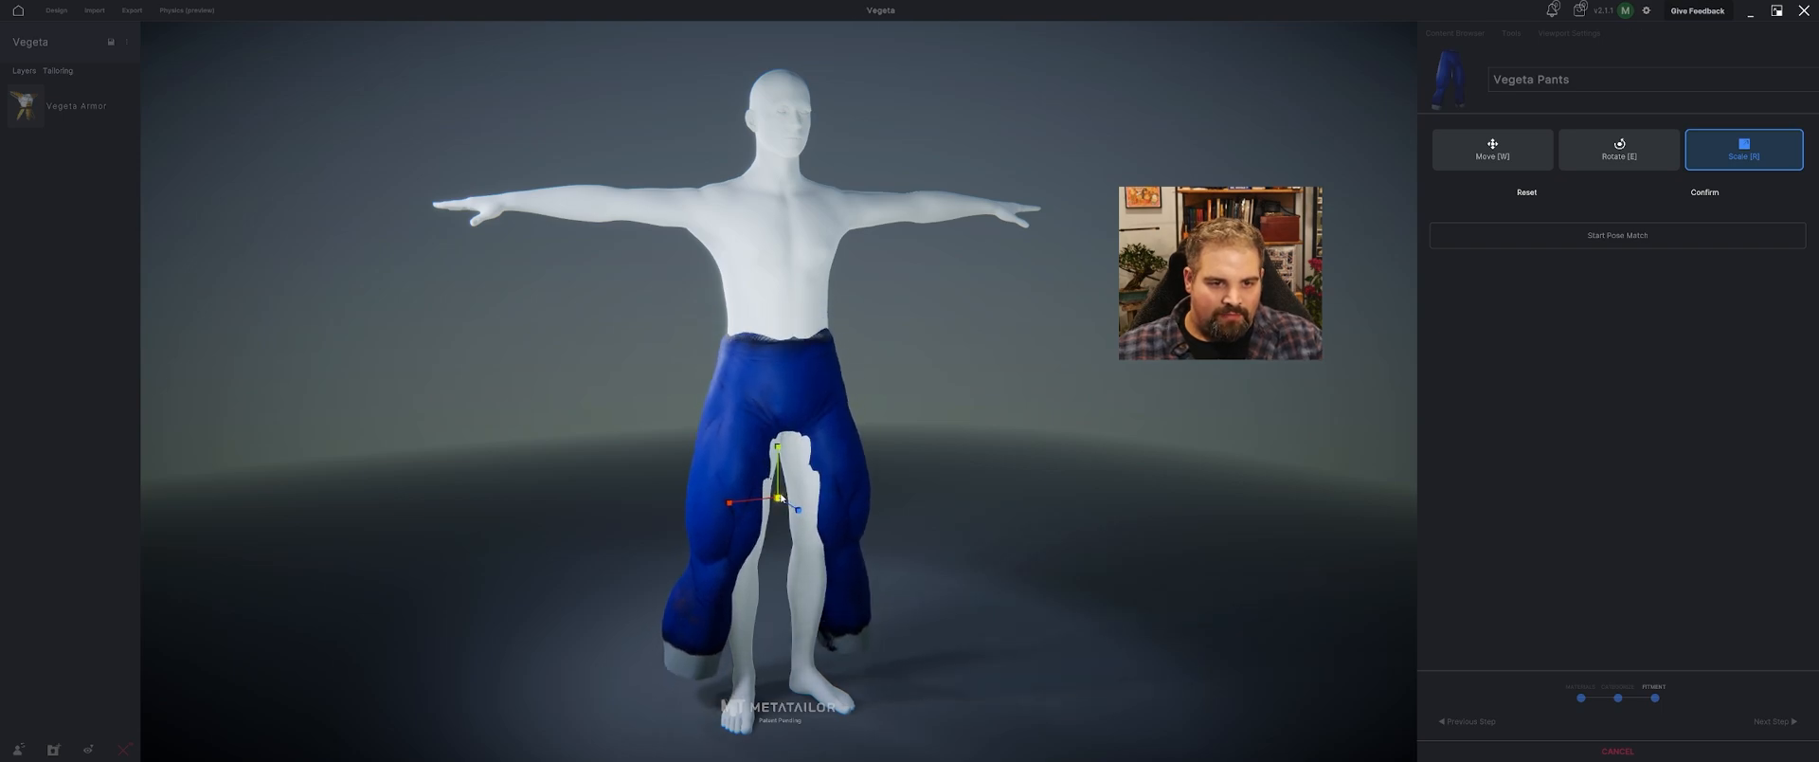
left_click(1493, 147)
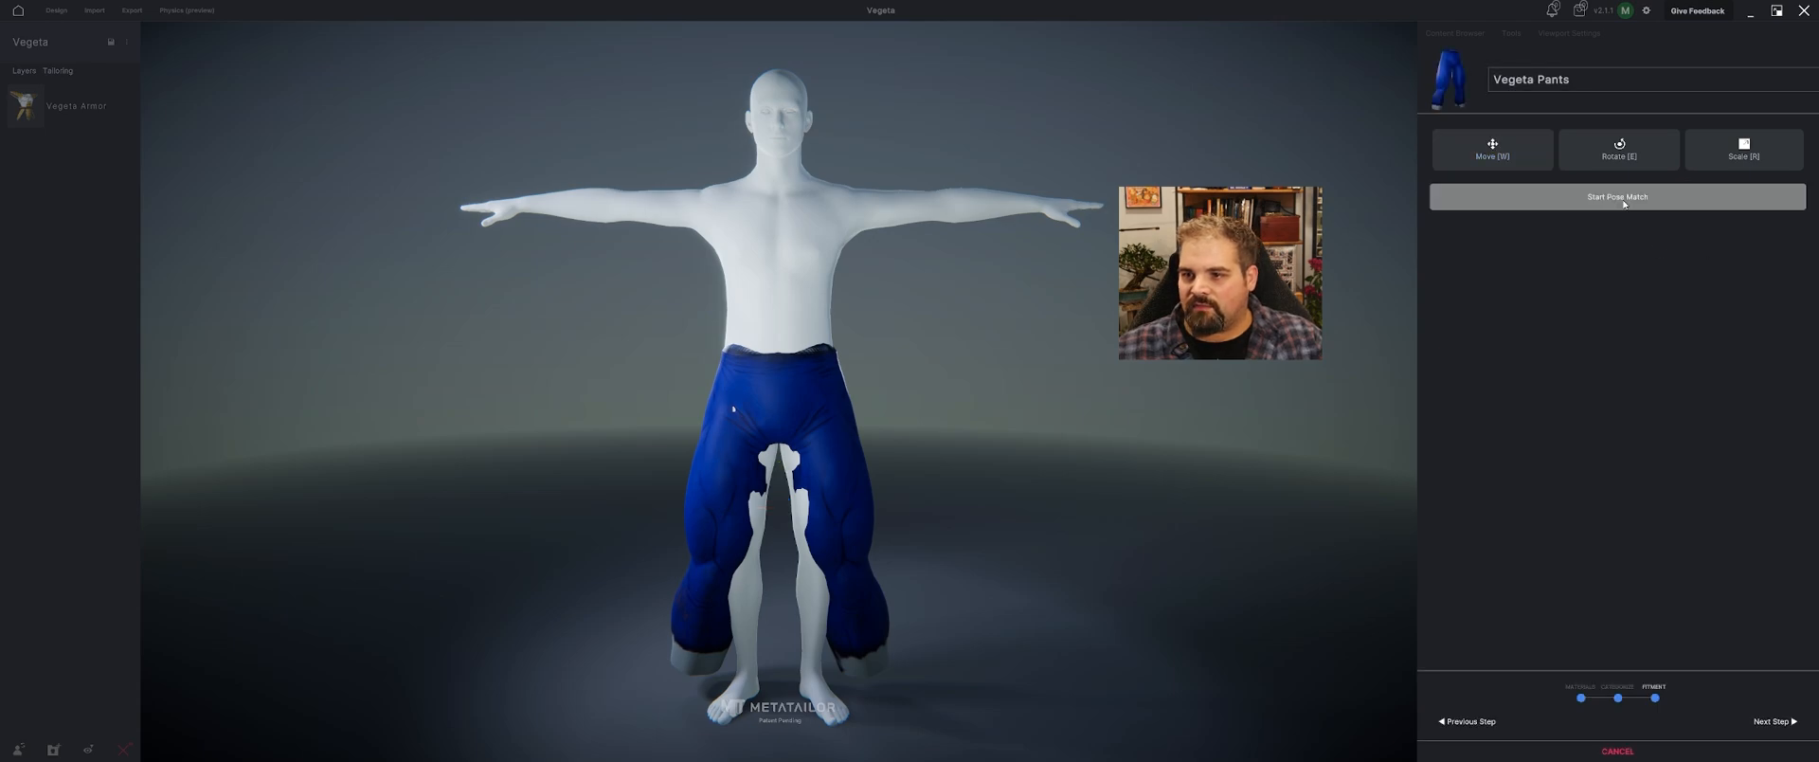
Step: Run pose match on the pants, confirm it, and add them as a second layer
left_click(1618, 195)
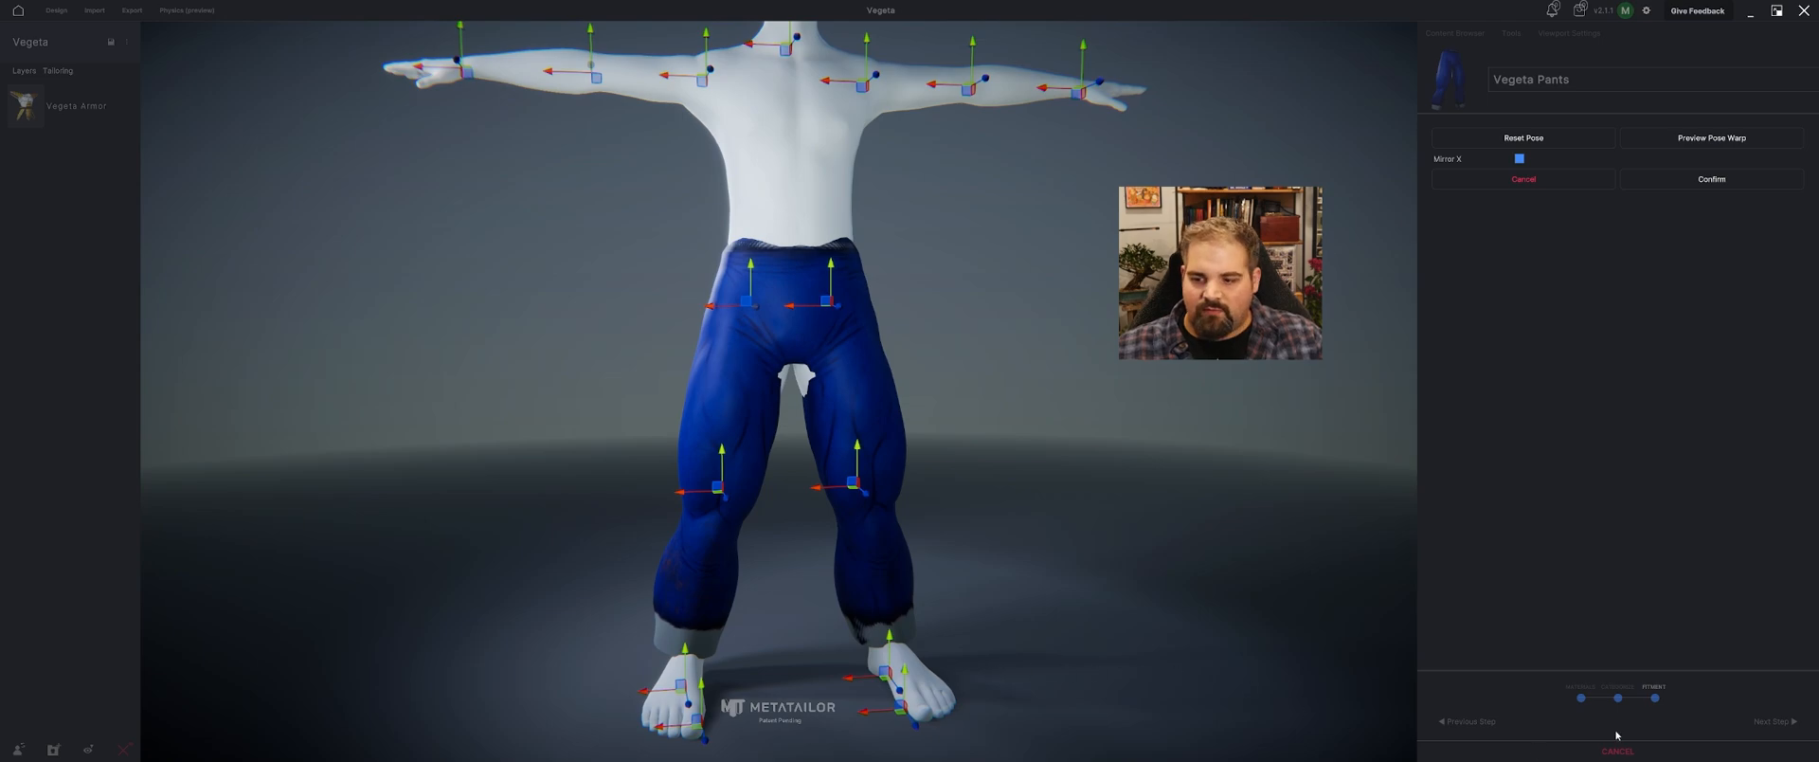
left_click(1712, 178)
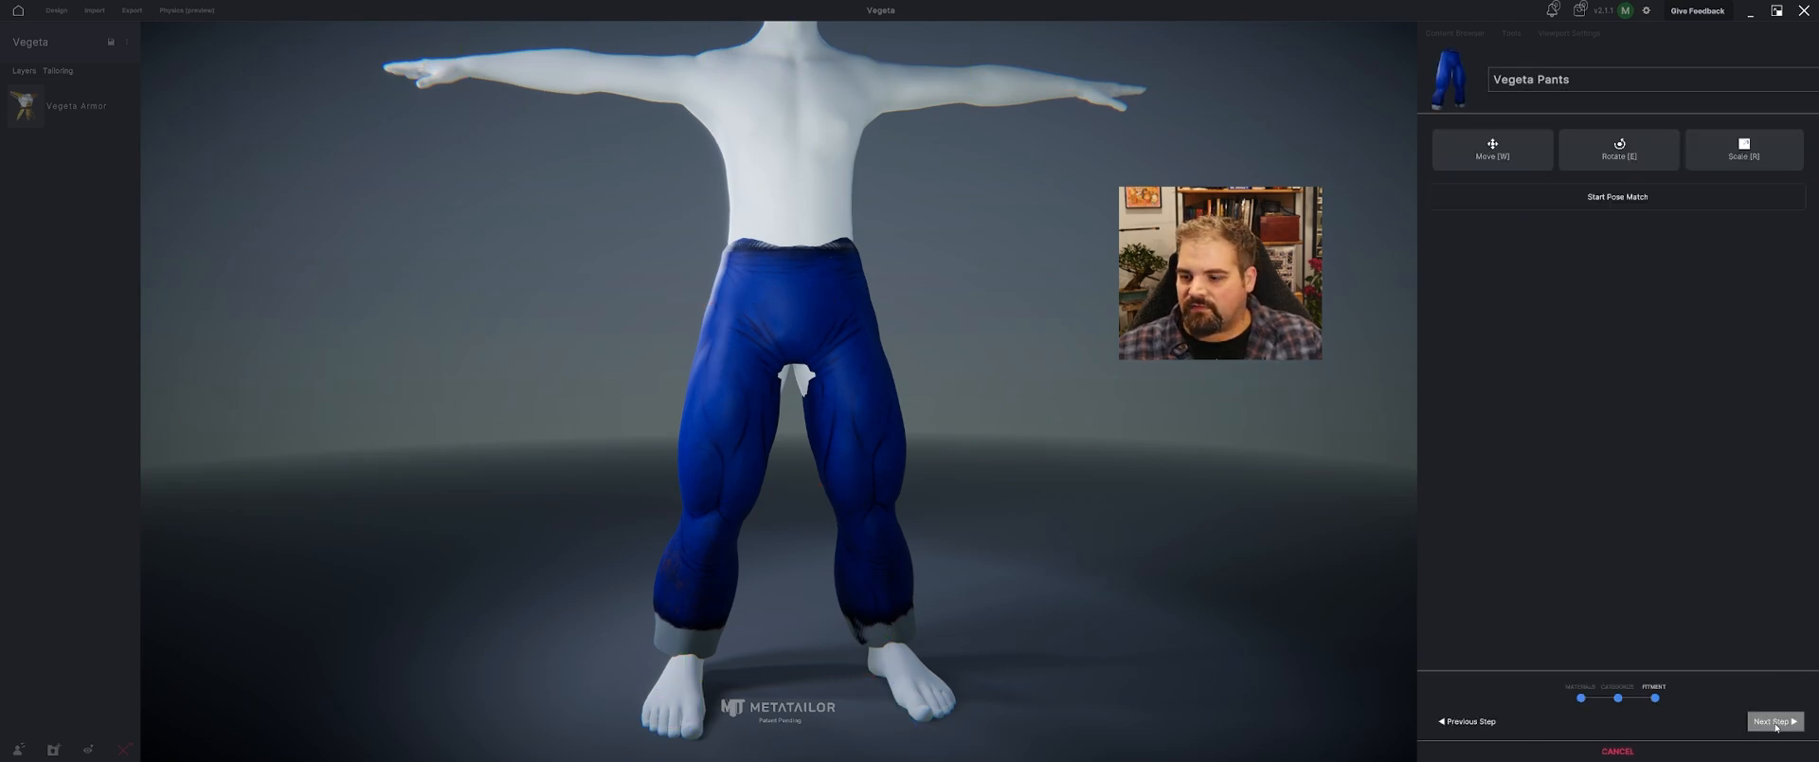
left_click(1774, 720)
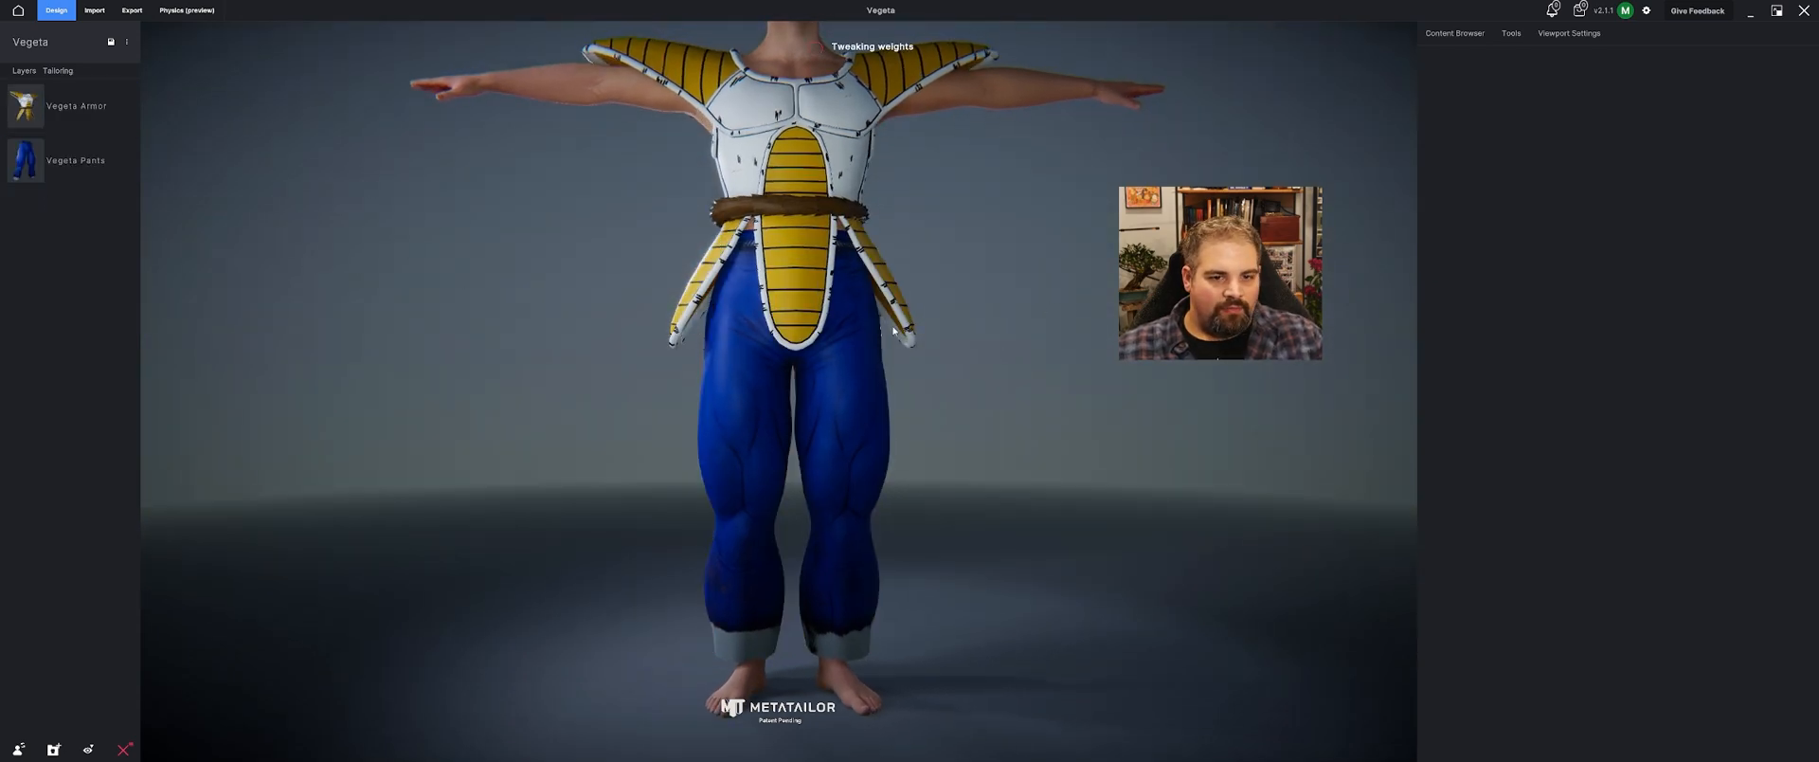
Step: Select the Vegeta Pants layer and adjust its Shrinkwrap slider to stop clipping under the armor
left_click(76, 159)
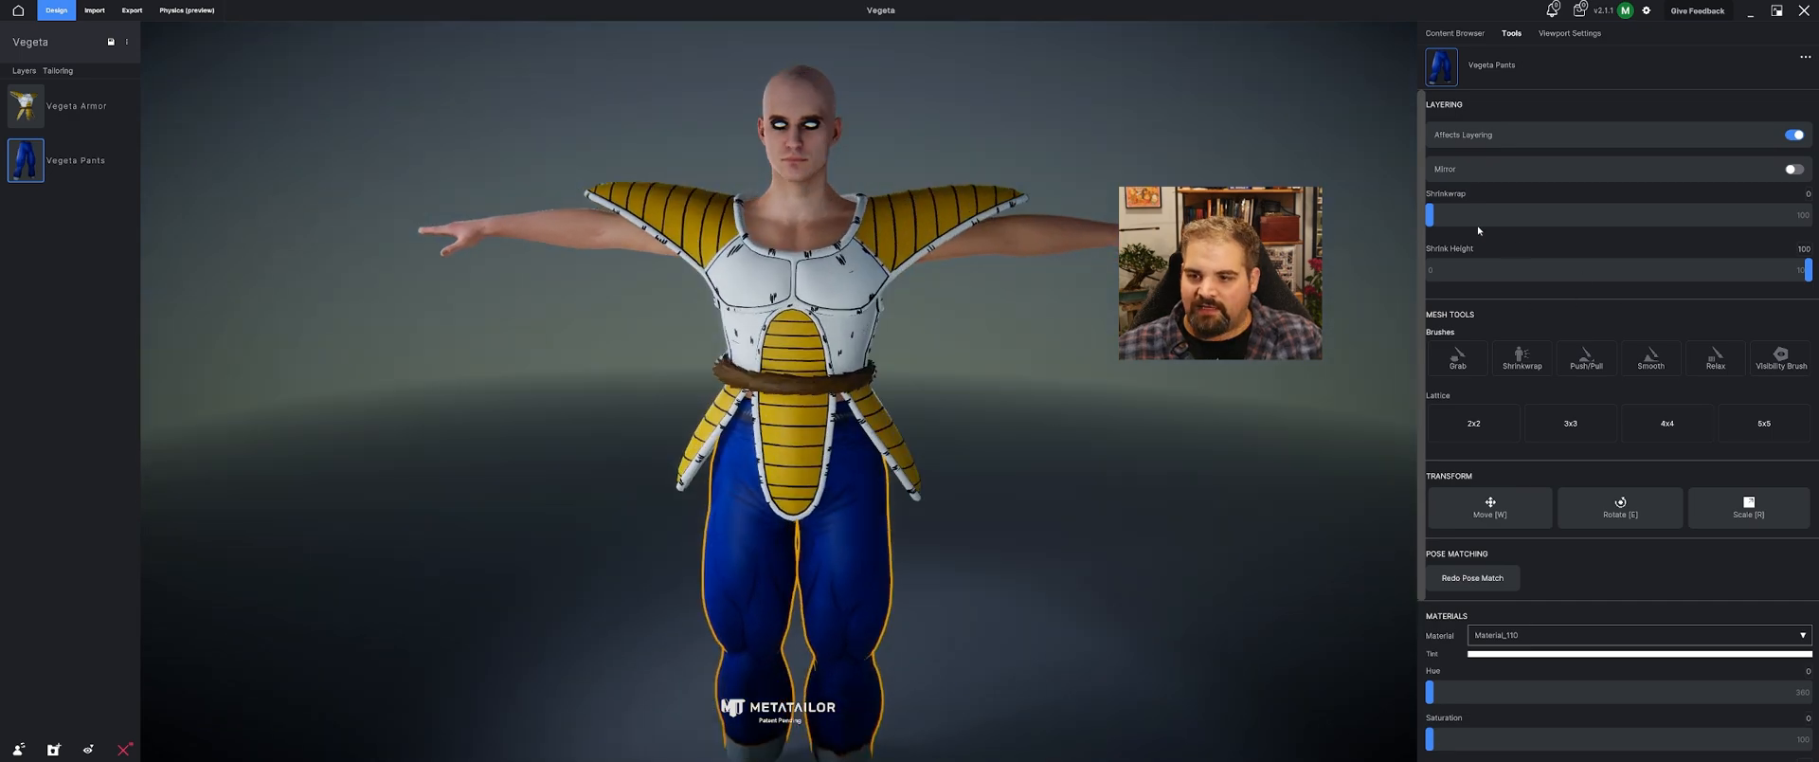
left_click_drag(1429, 216, 1772, 216)
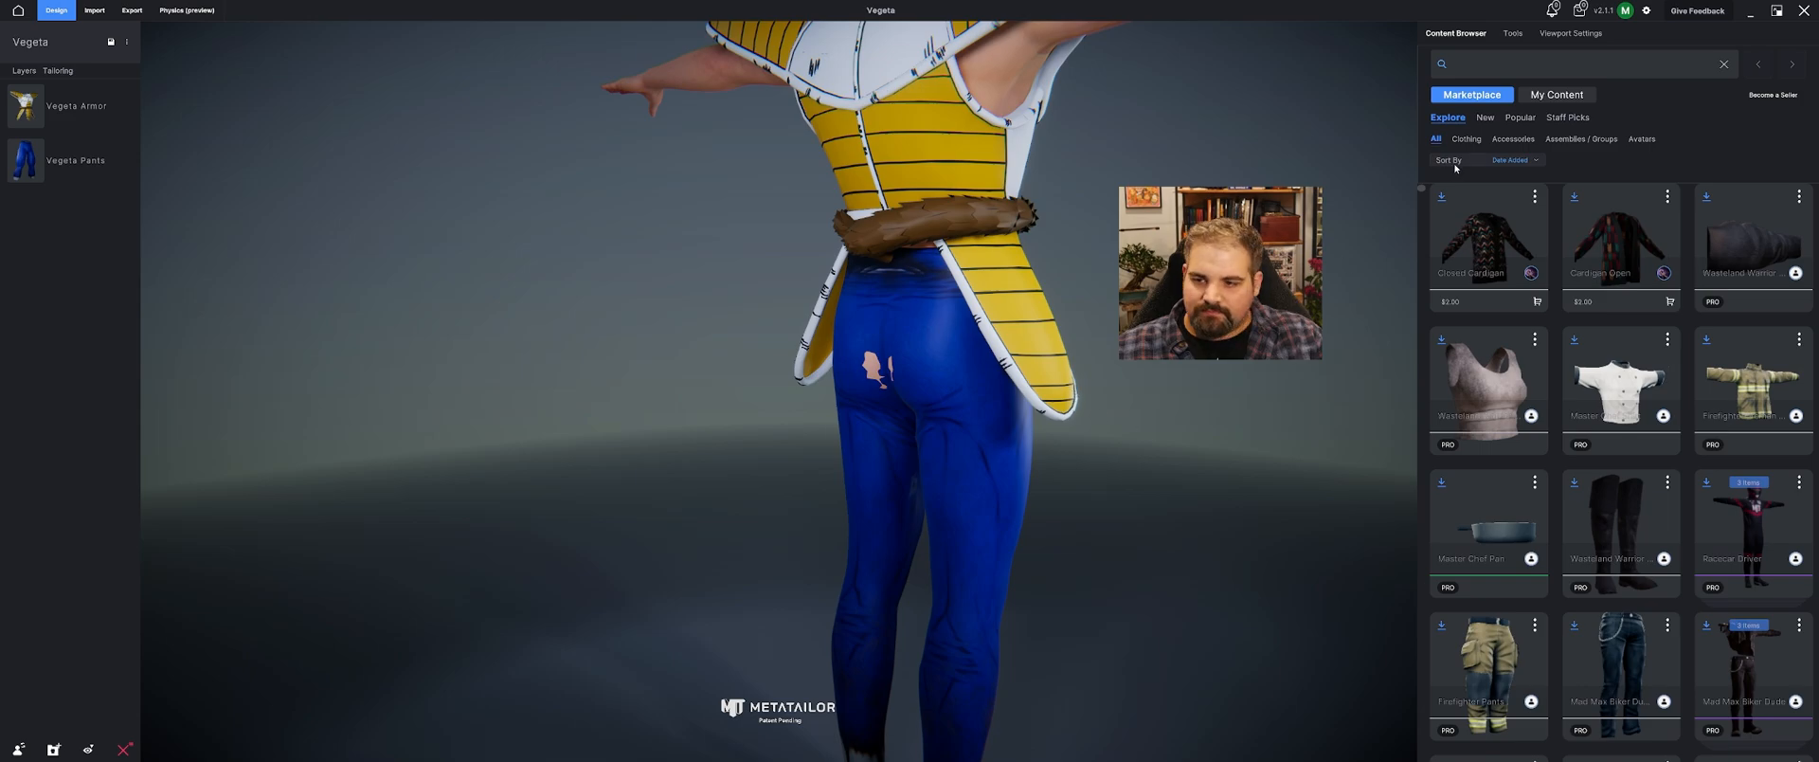
left_click(1509, 35)
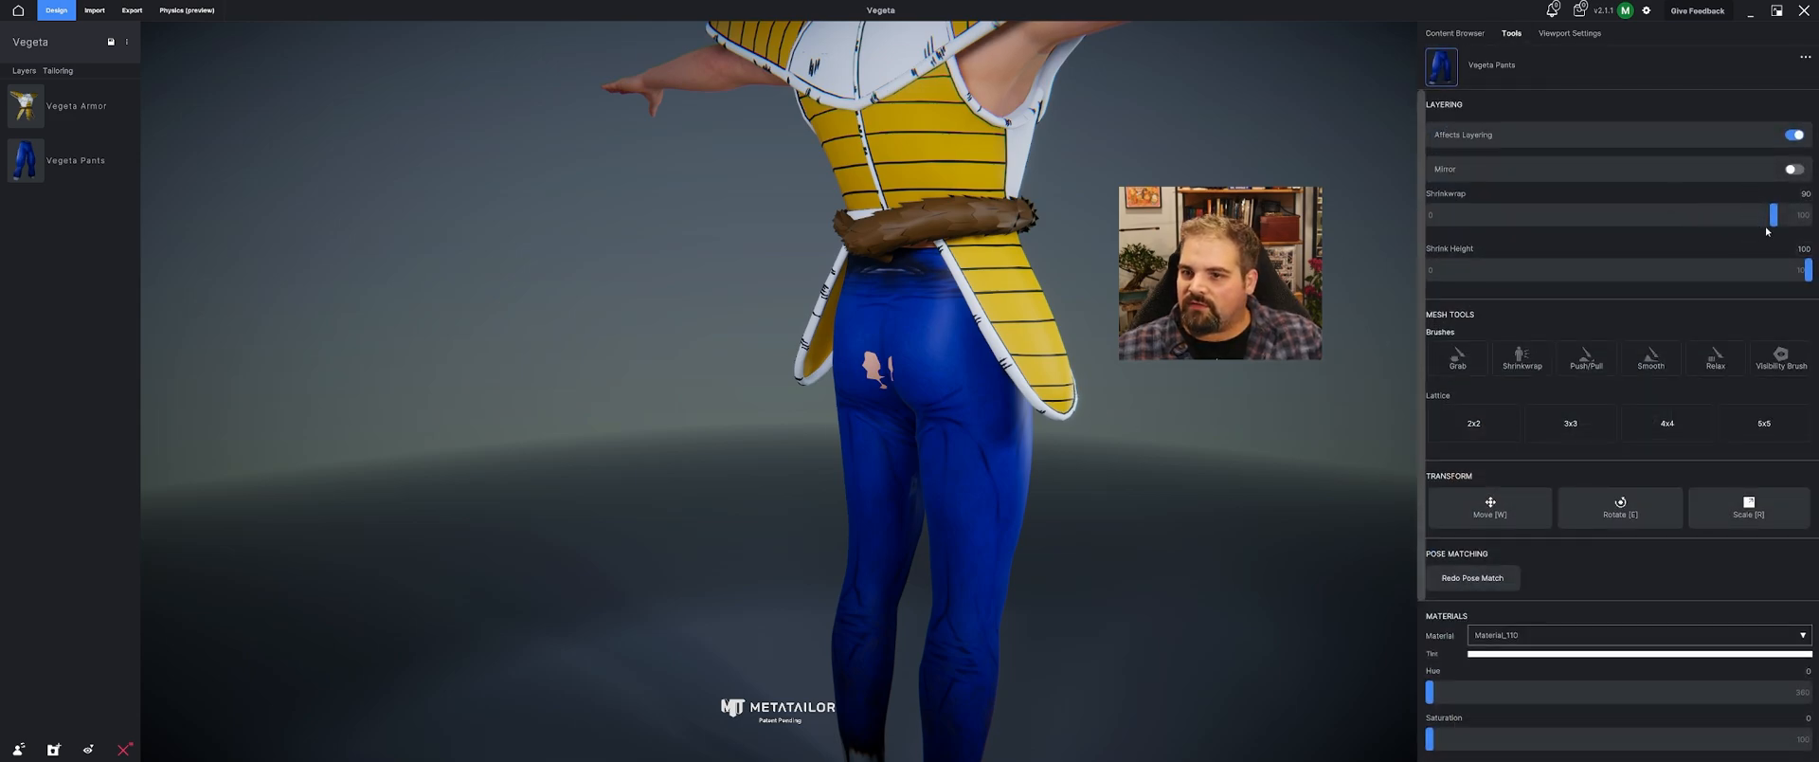
left_click_drag(1773, 214, 1745, 214)
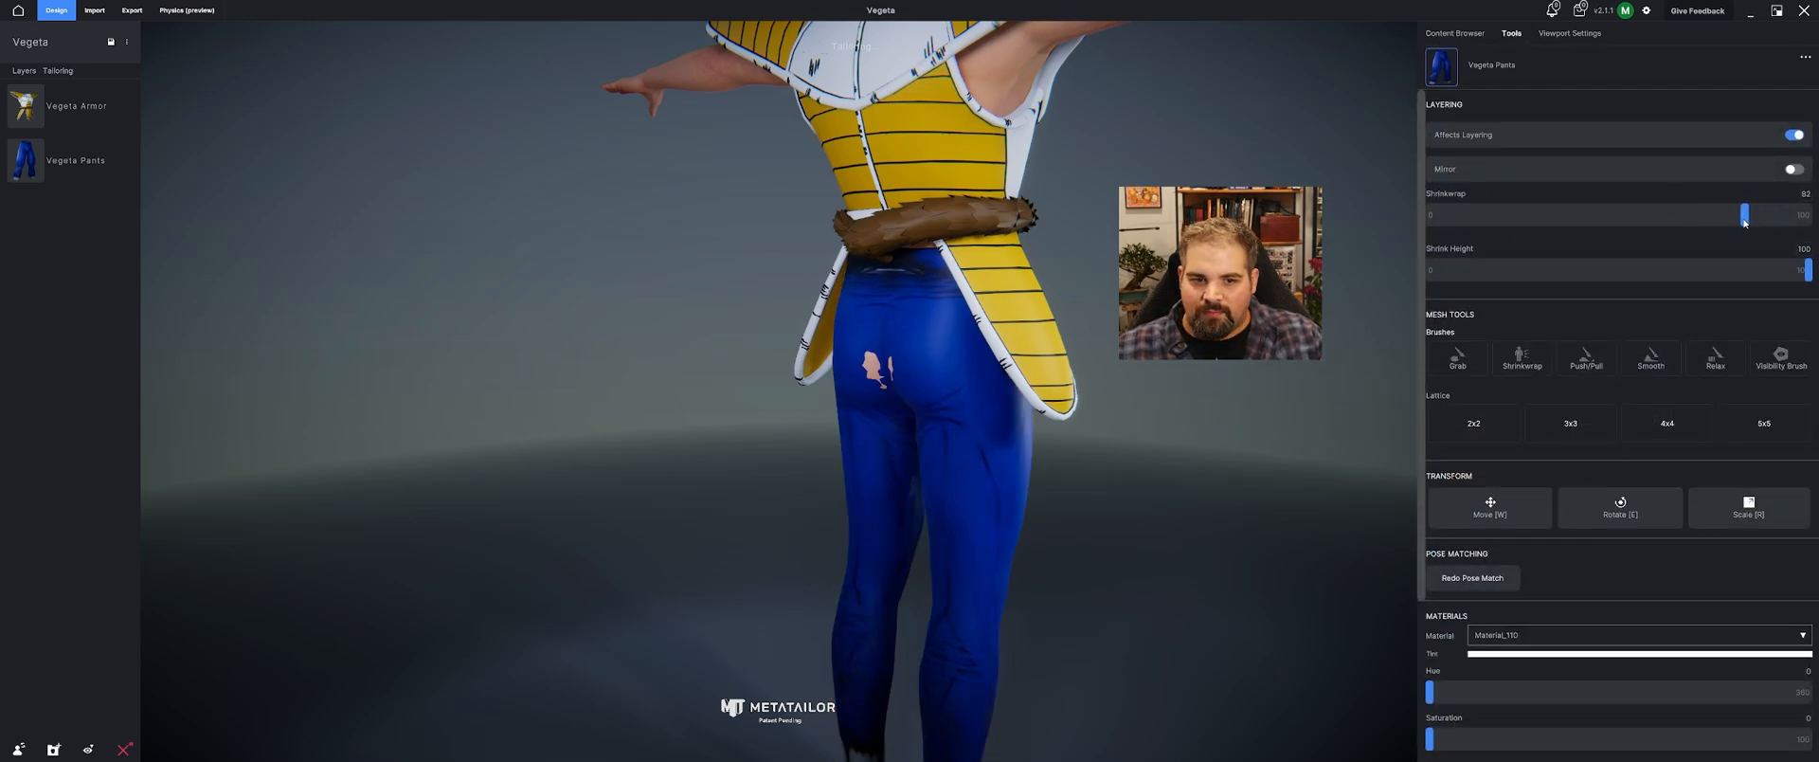
left_click_drag(1743, 214, 1739, 215)
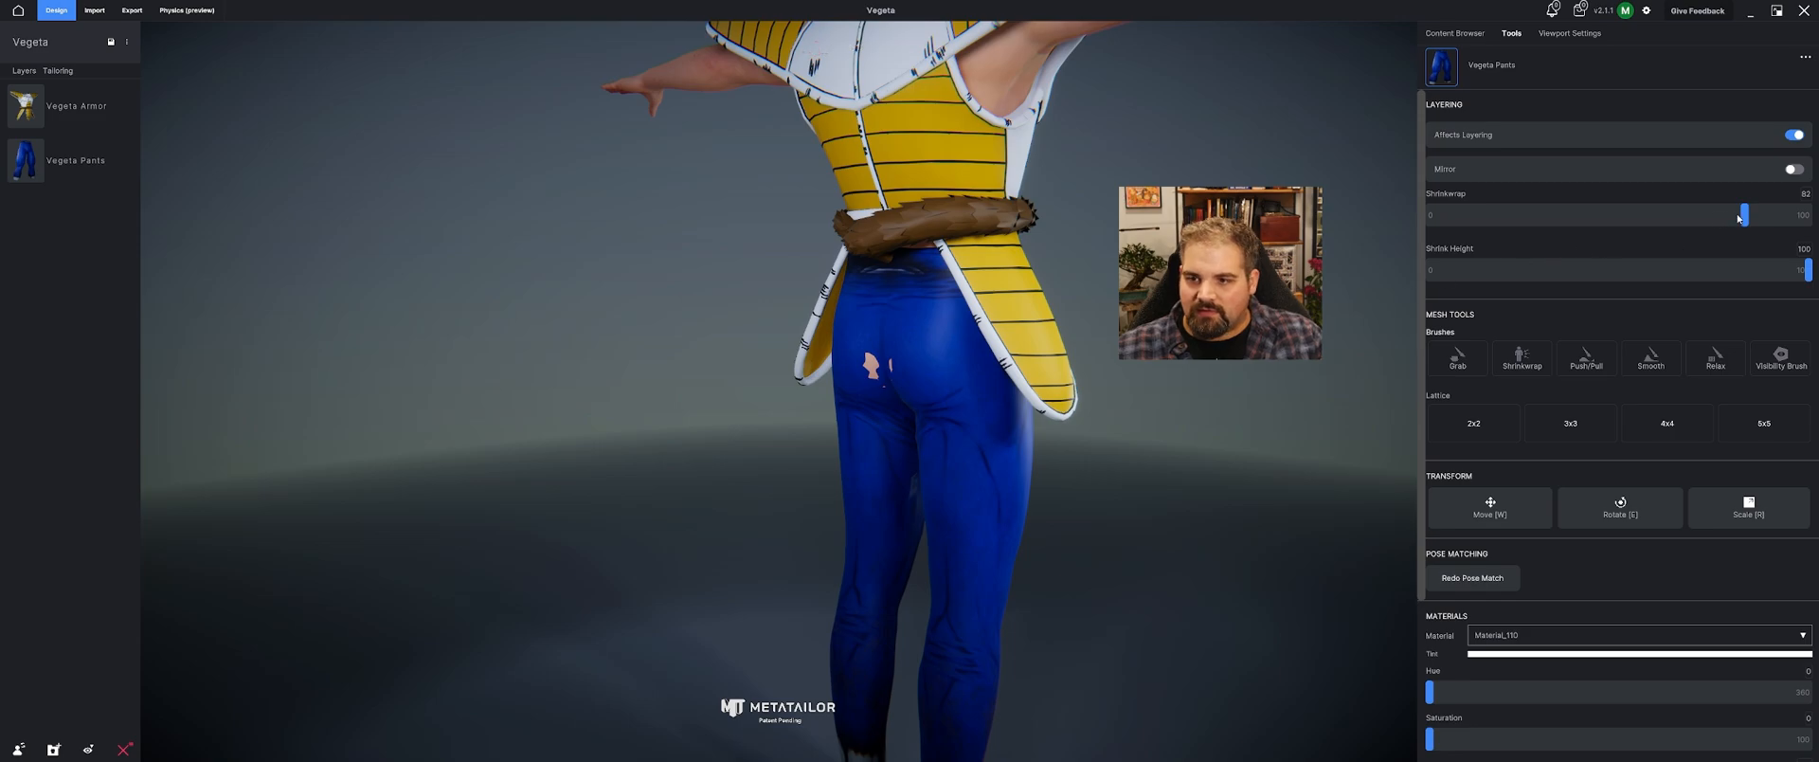
left_click_drag(1740, 214, 1662, 214)
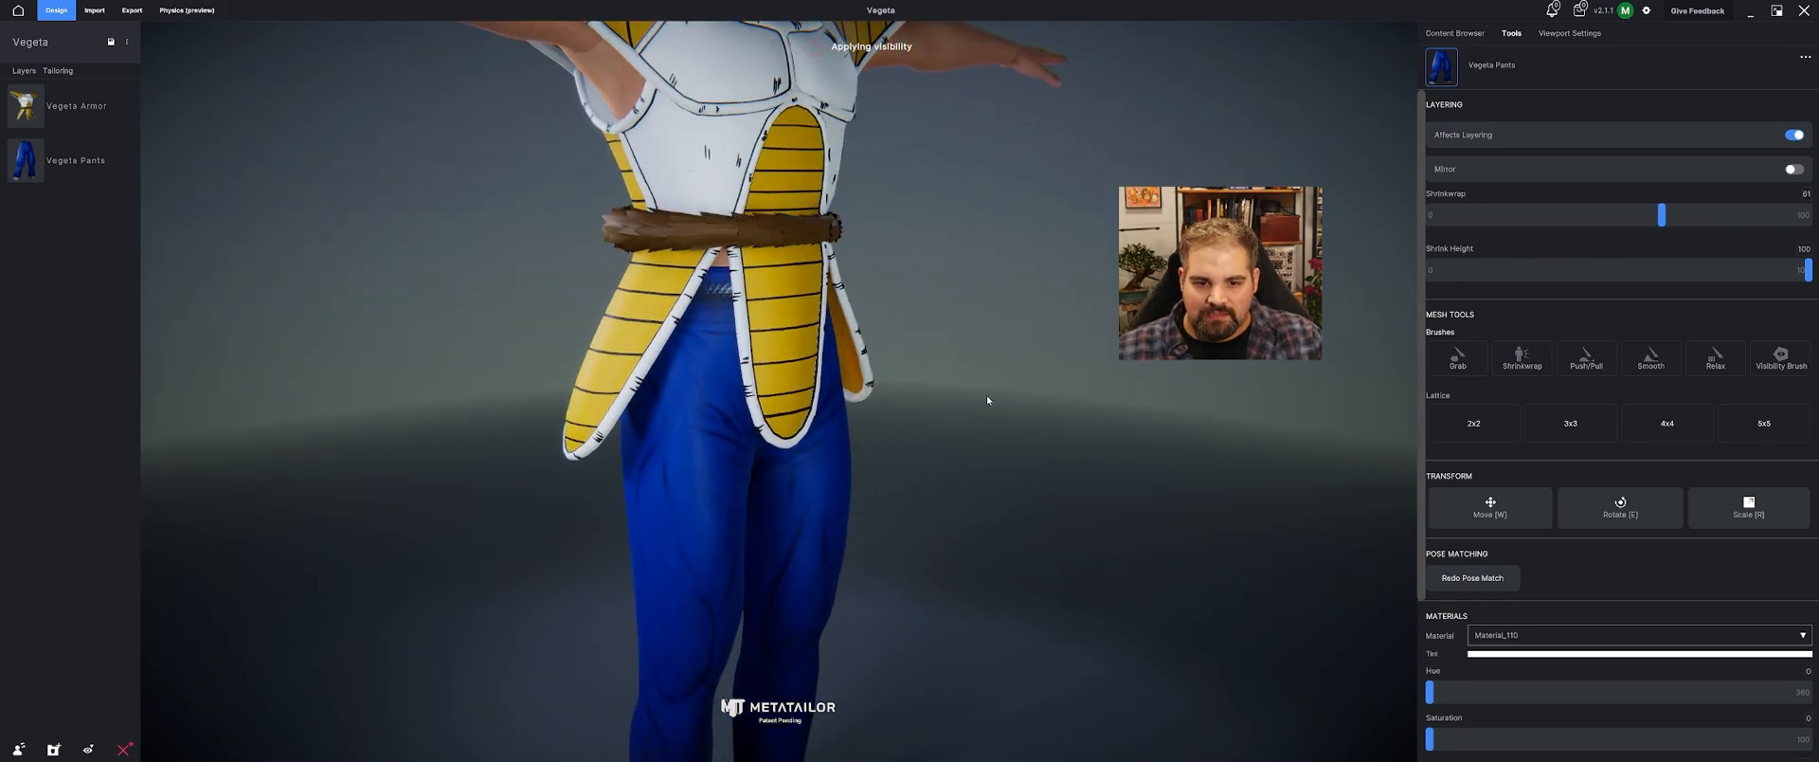
left_click_drag(1662, 214, 1647, 214)
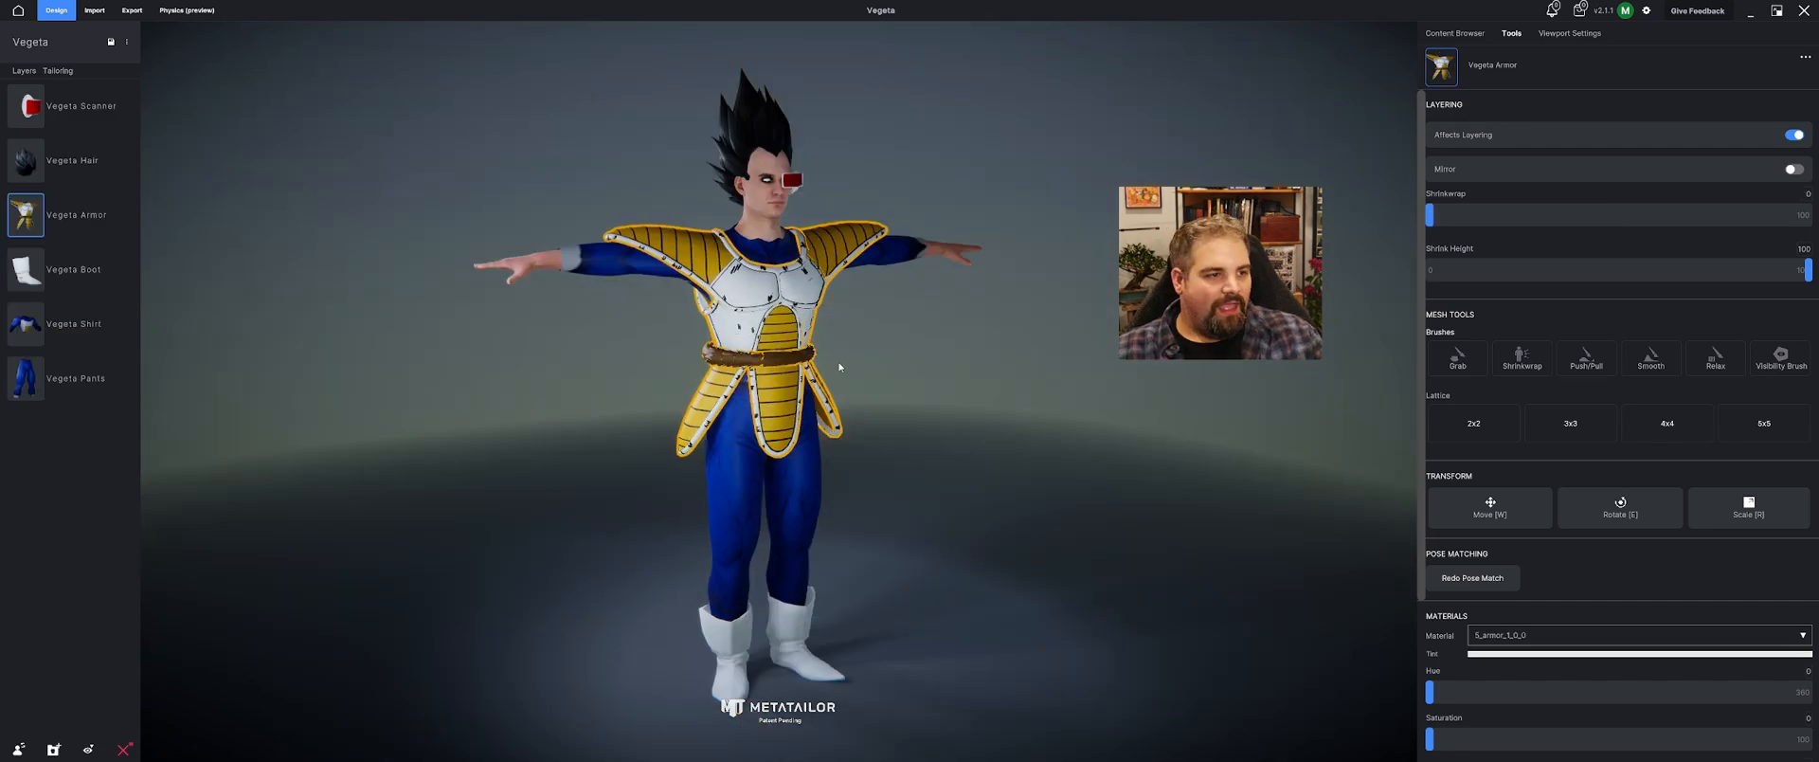
mouse_move(915, 355)
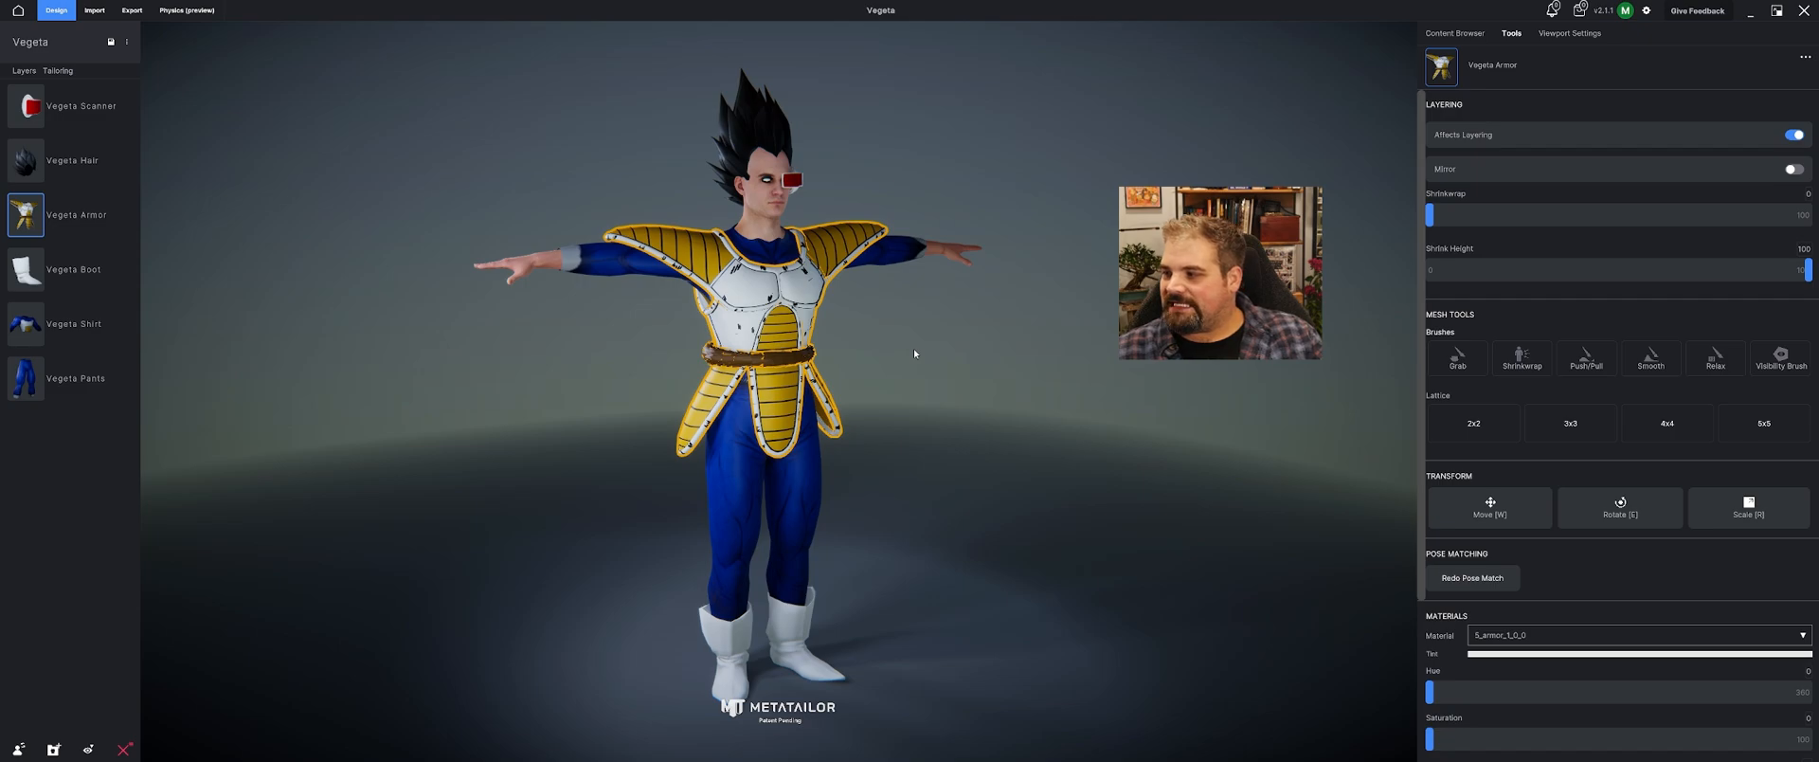
mouse_move(1001, 349)
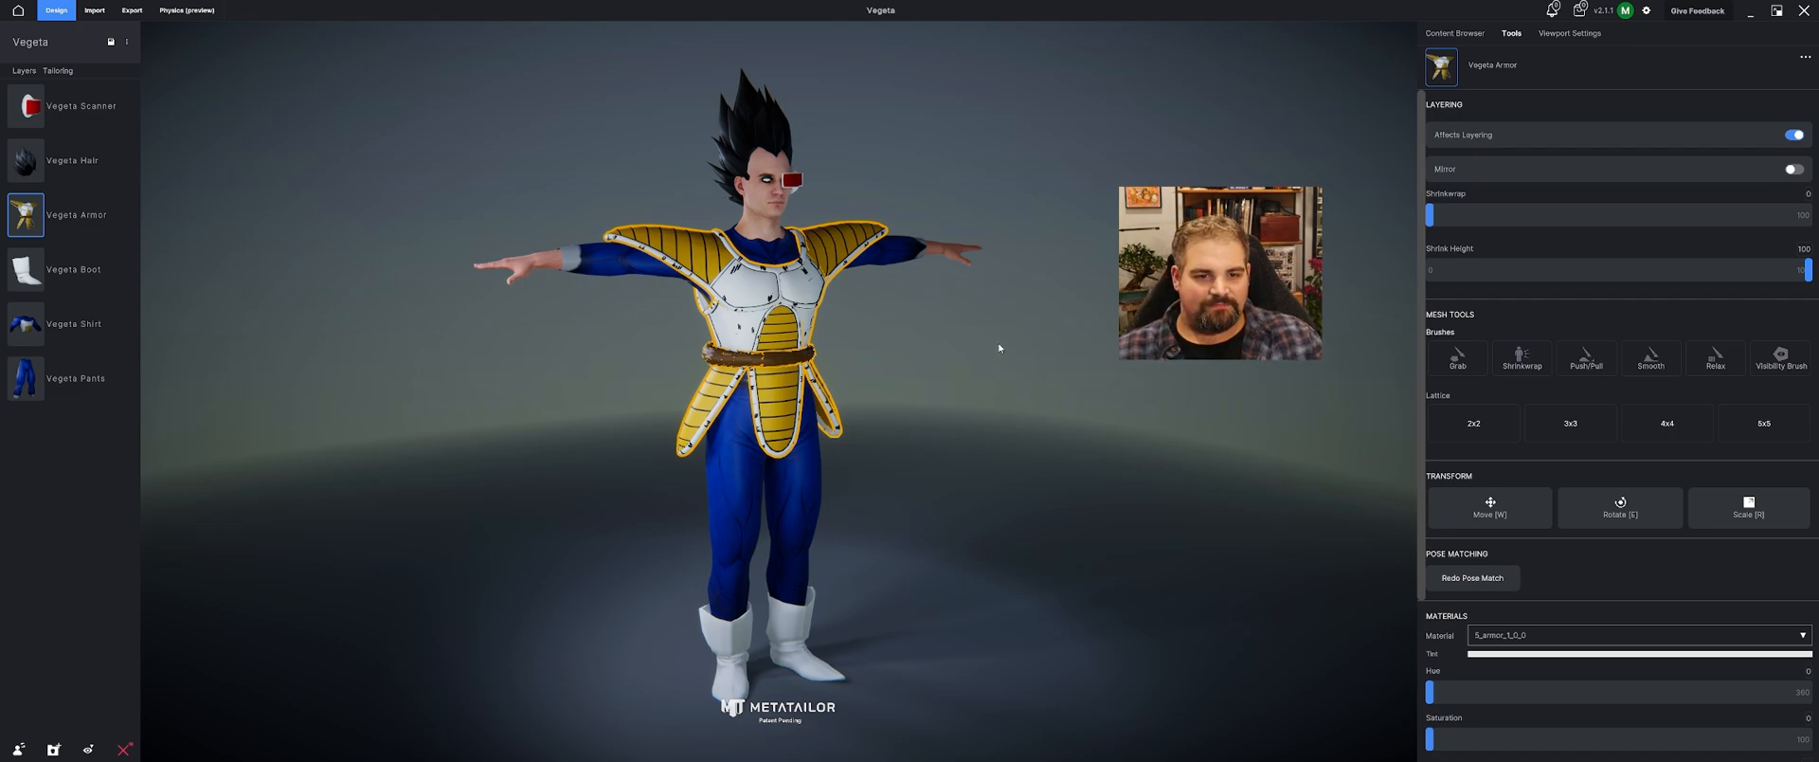